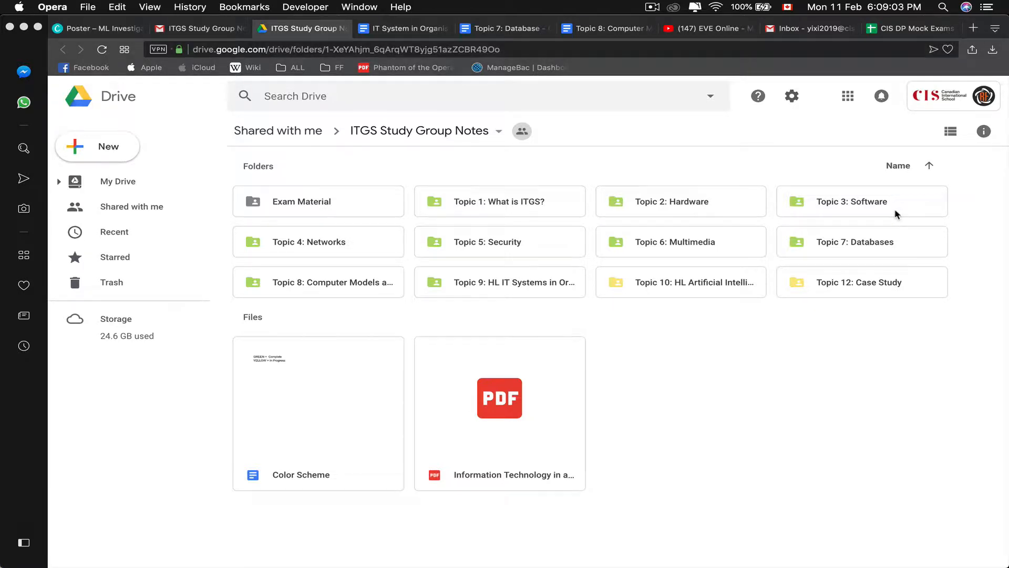
- Open the Topic 3: Software folder, then the Unit 3: Software Google Doc
click(851, 201)
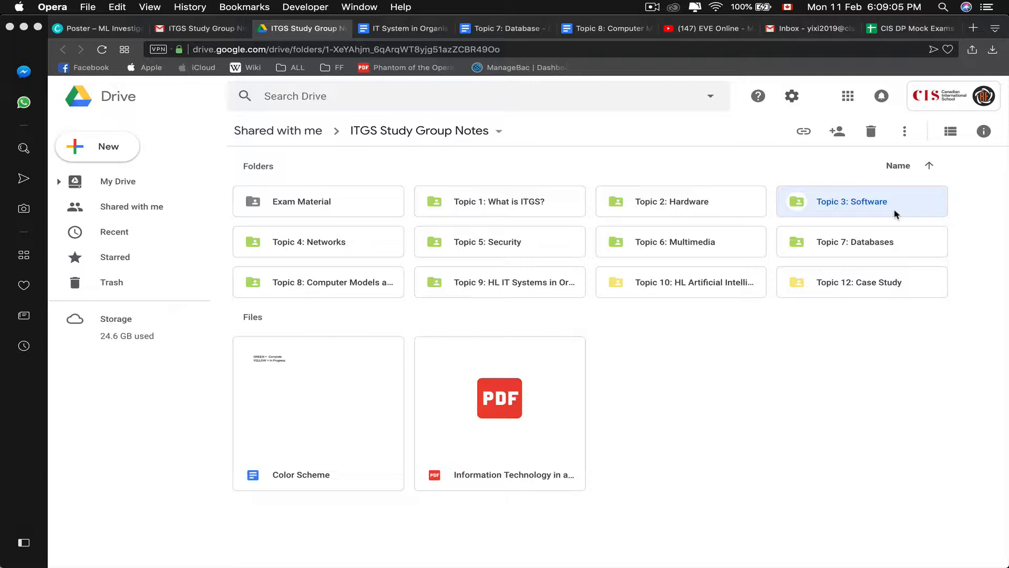
double_click(851, 200)
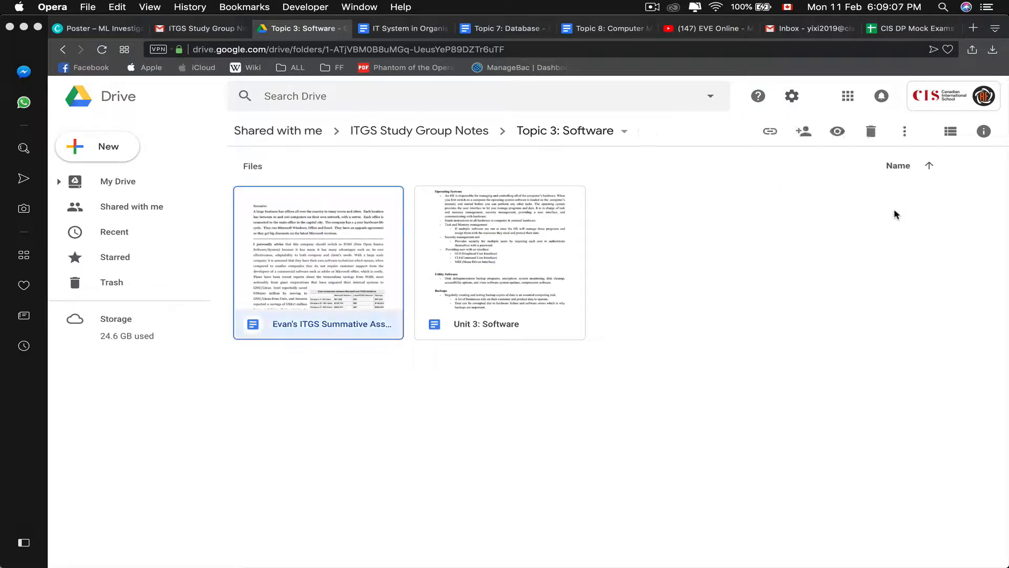
click(499, 263)
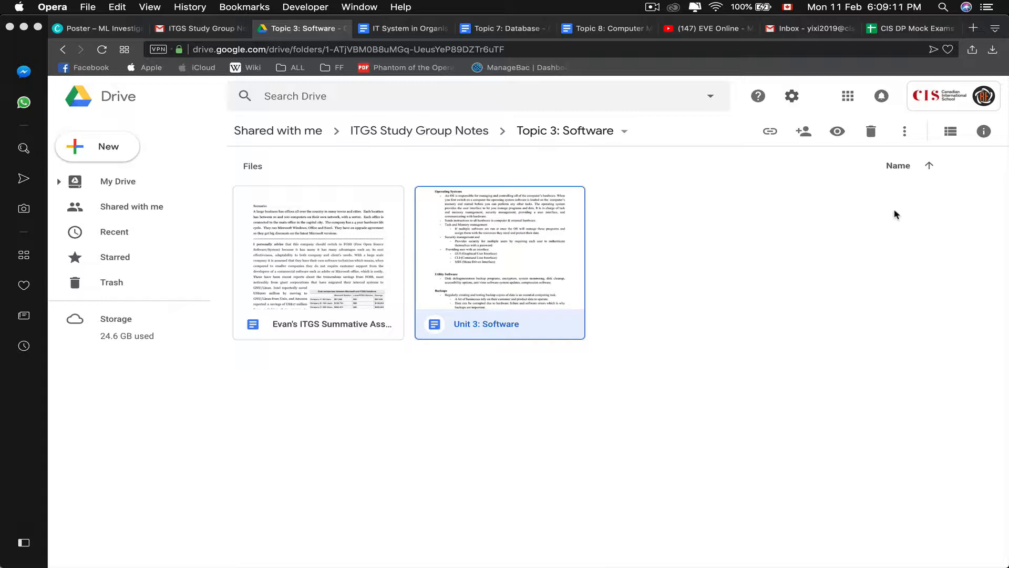
double_click(499, 258)
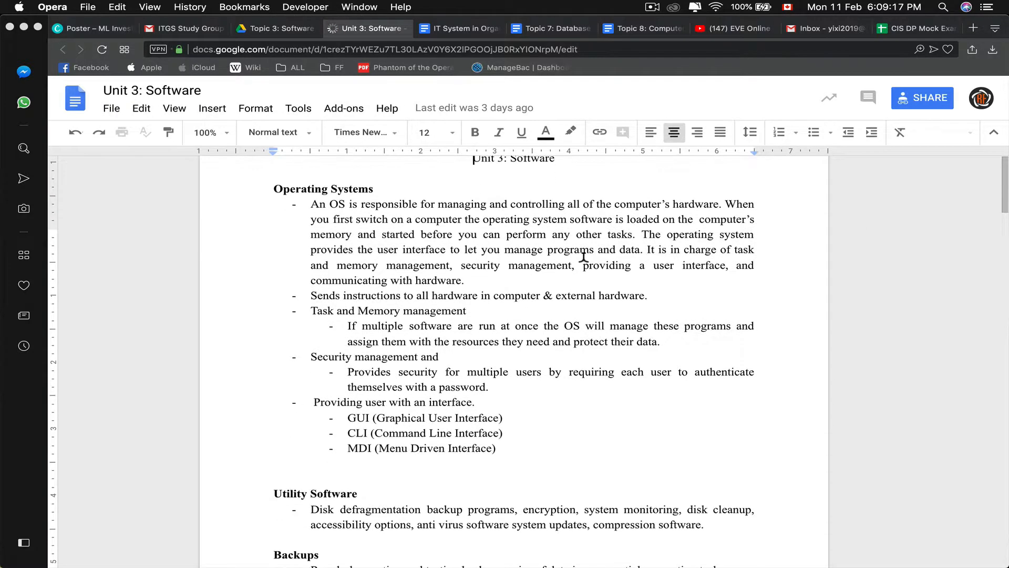
- Scroll up to the Operating Systems section once the notes load
scroll(up, 3)
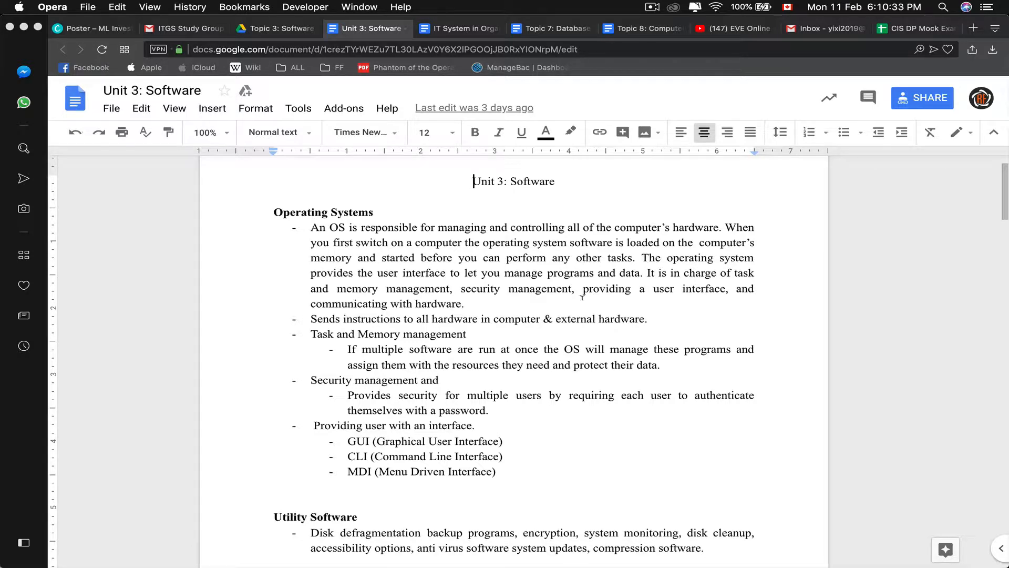
- Click into the notes and scroll through the interface types under Operating Systems
click(311, 334)
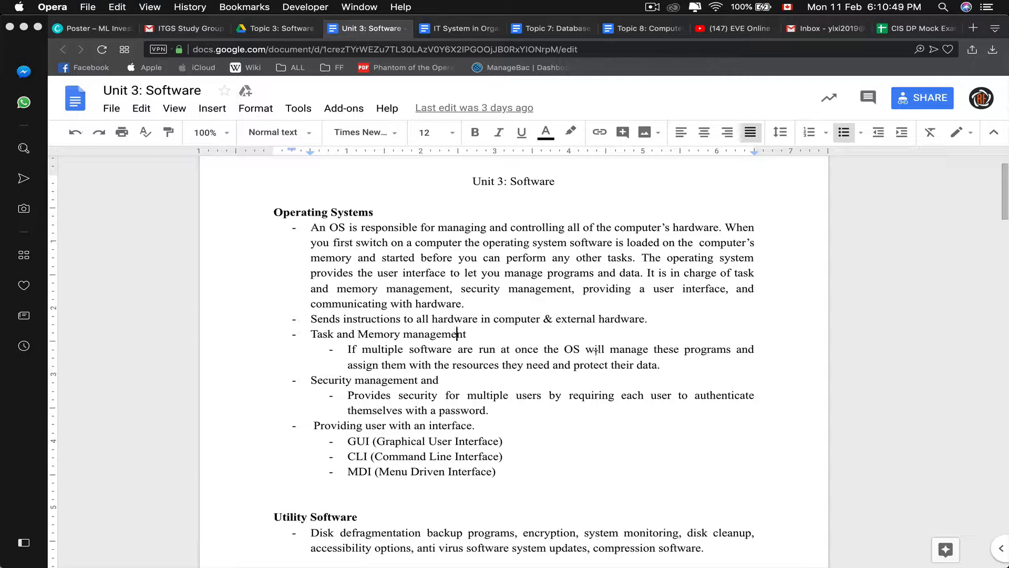
scroll(down, 3)
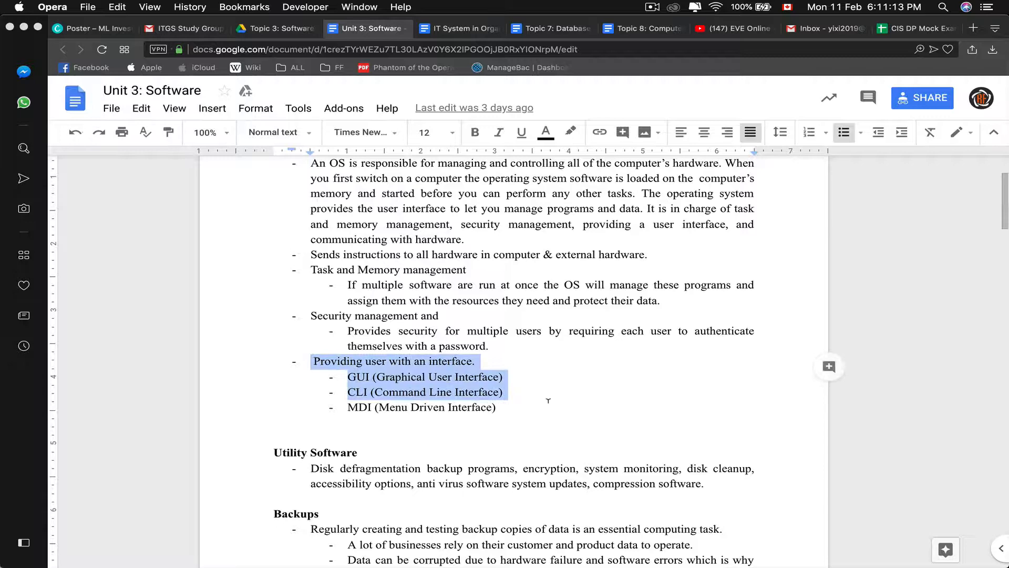
scroll(down, 3)
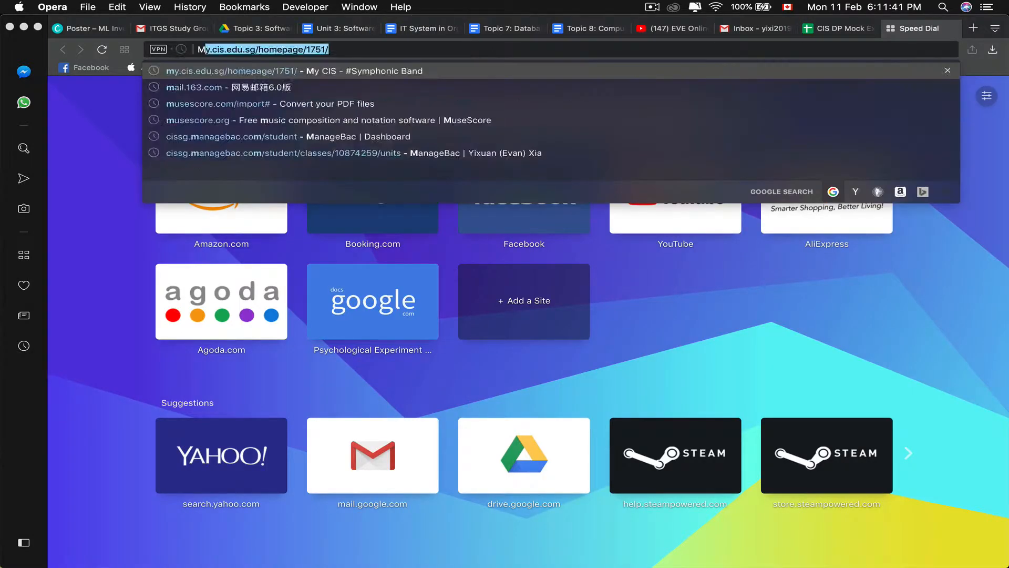
- Search Google for 'MD interface' and show the image results
text(MDI)
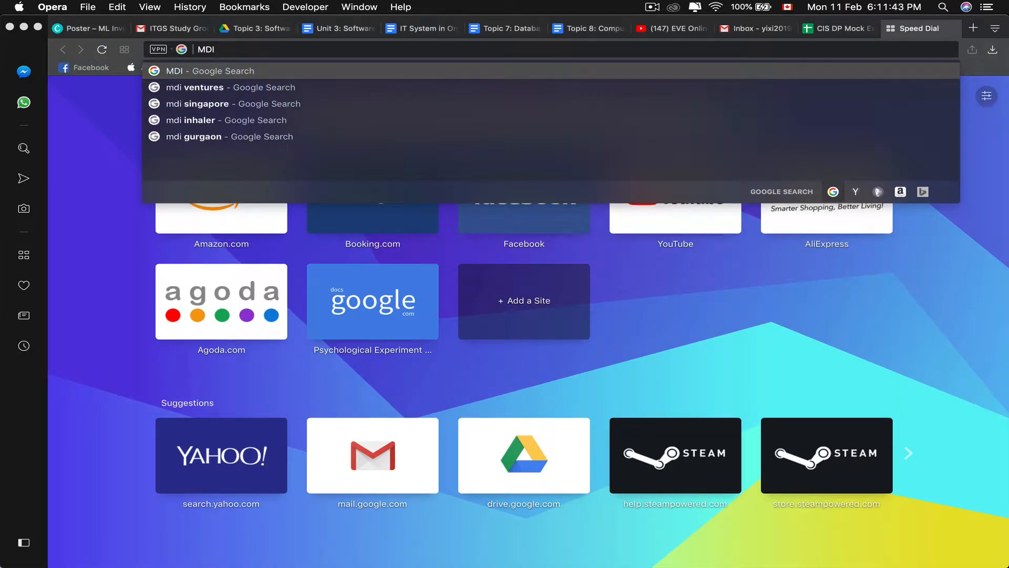
text(interfac)
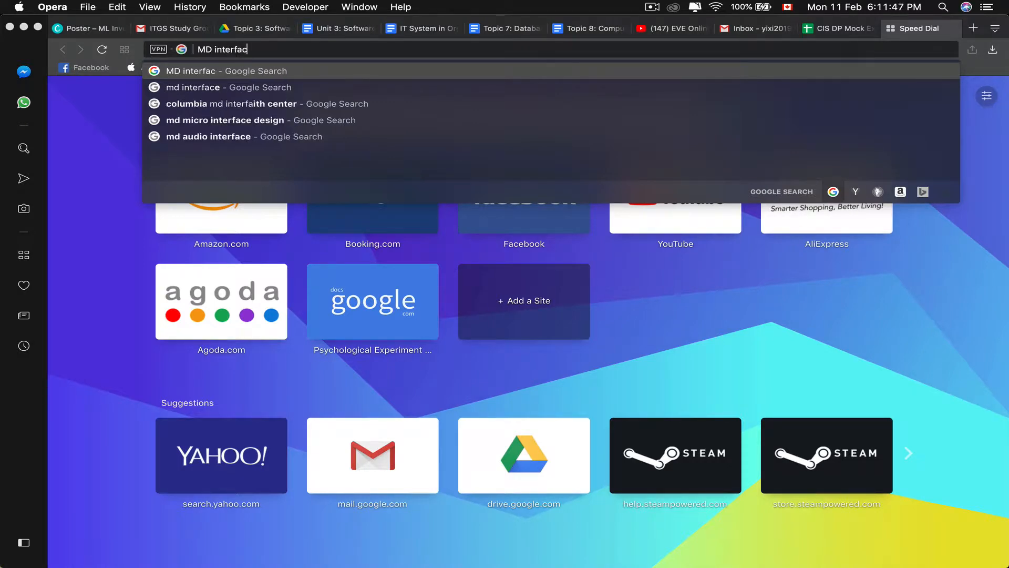
key(Return)
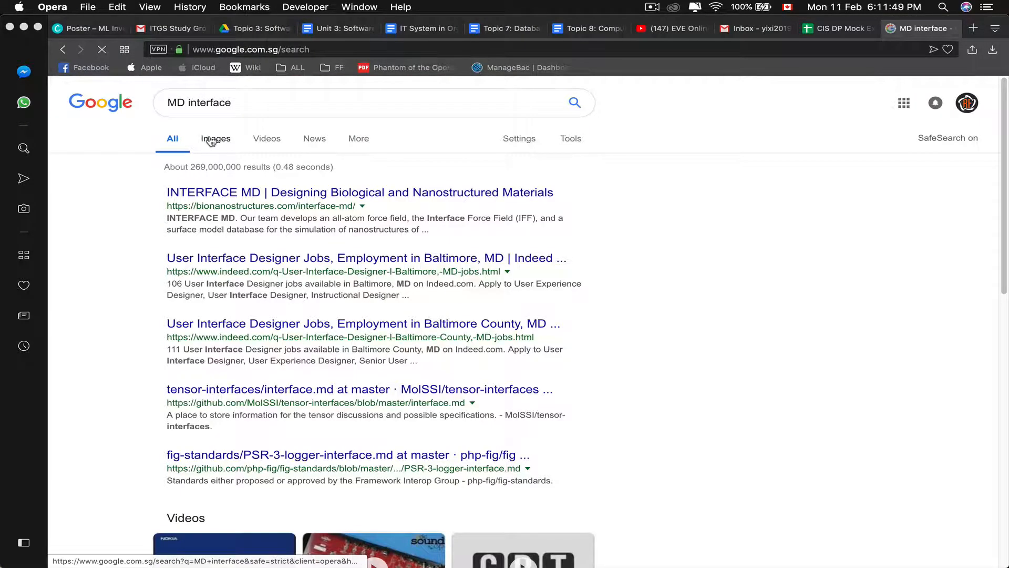
click(212, 138)
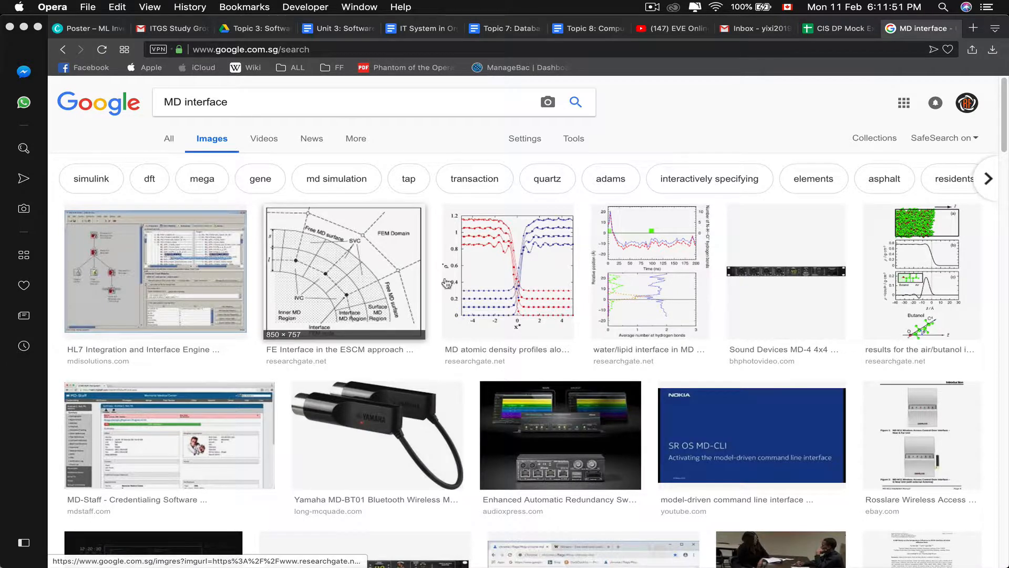
- Change the query to Menu Driven interface, preview the ATM image, and return to the notes
click(155, 271)
text(enu Driven)
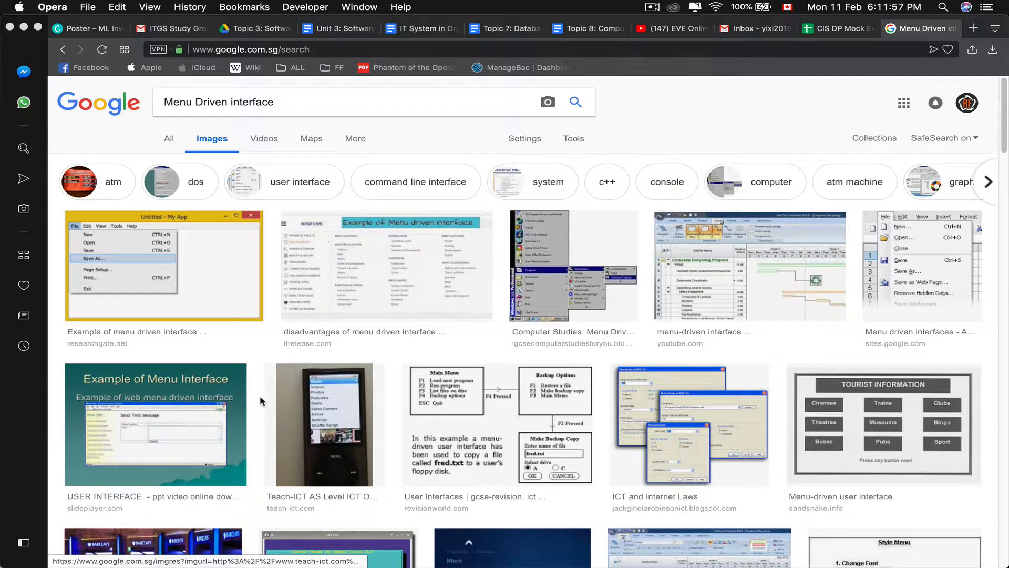
scroll(down, 3)
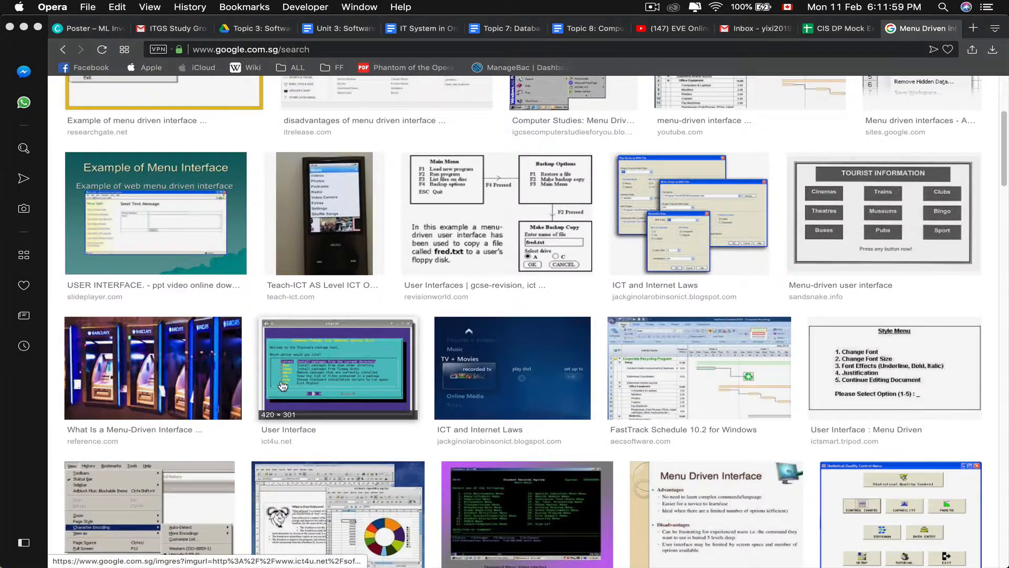
click(152, 369)
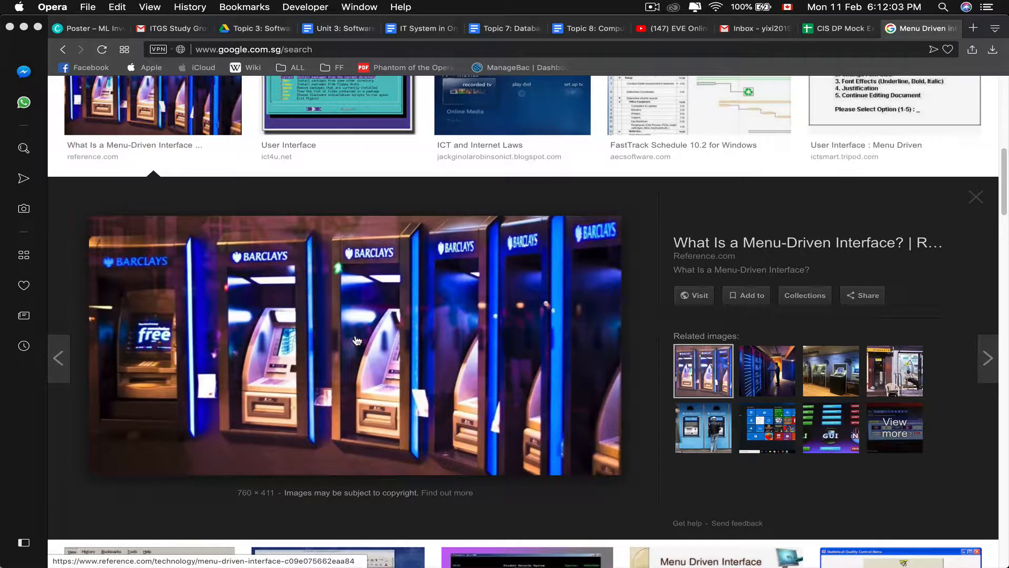
click(364, 28)
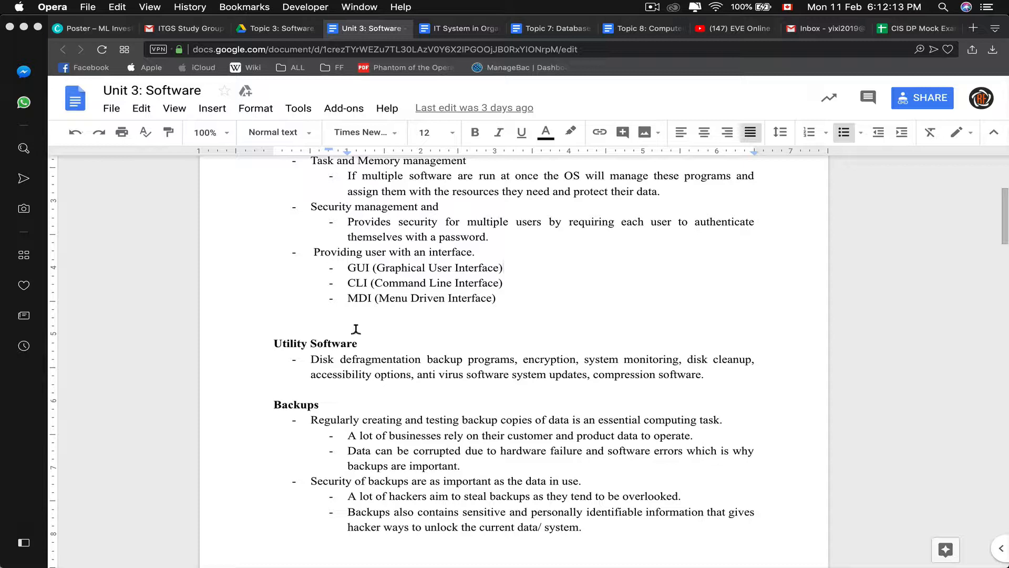
- Scroll to the Utility Software bullet and place the cursor after 'Disk defragmentation'
scroll(down, 3)
text(,)
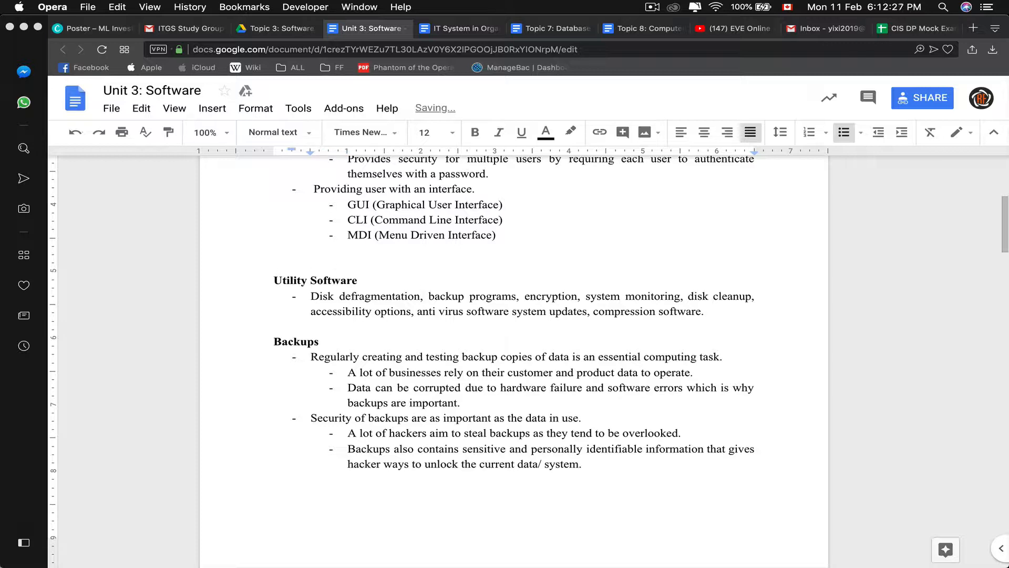
click(424, 296)
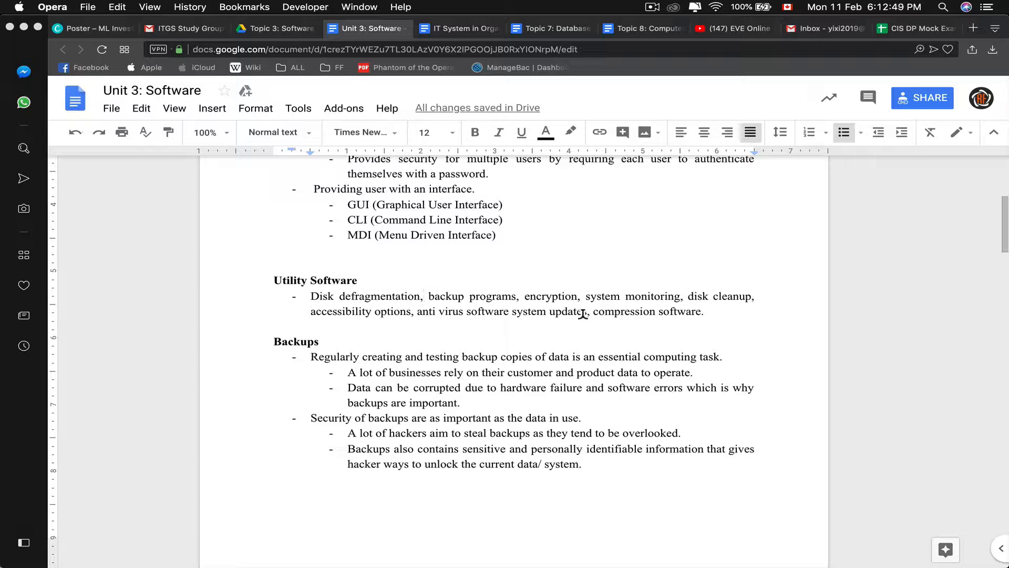
scroll(down, 3)
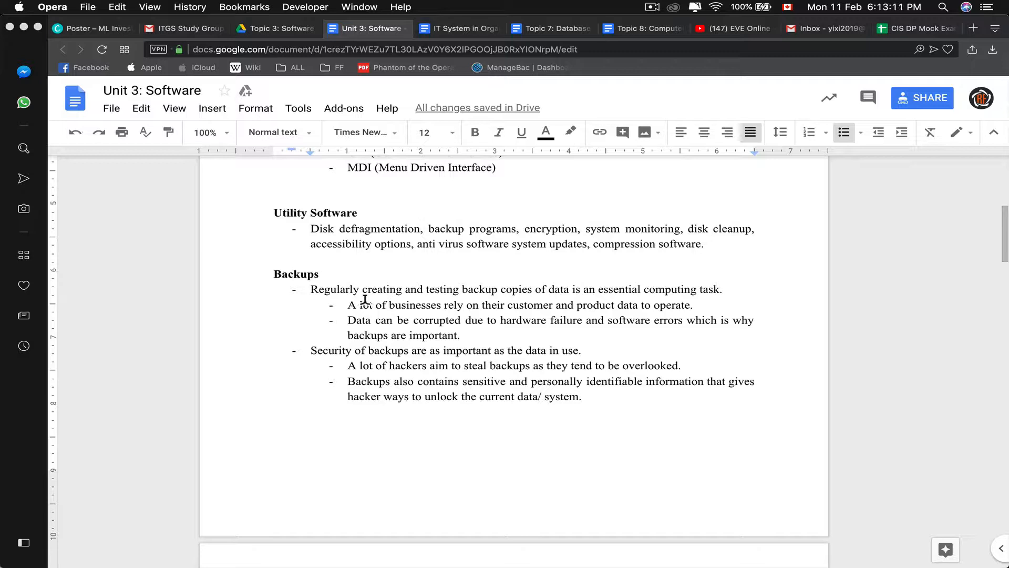
mouse_move(913, 471)
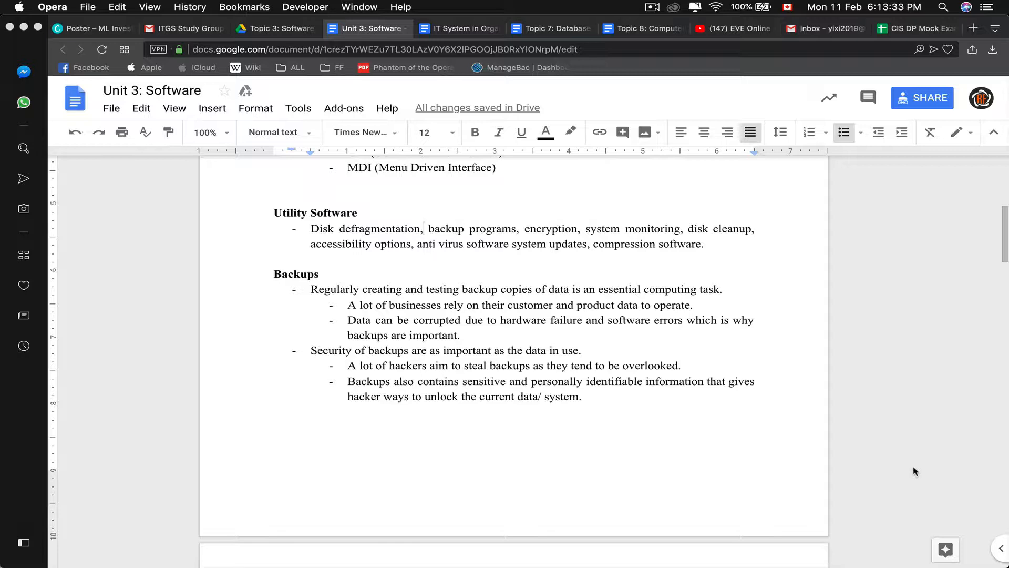
mouse_move(650, 333)
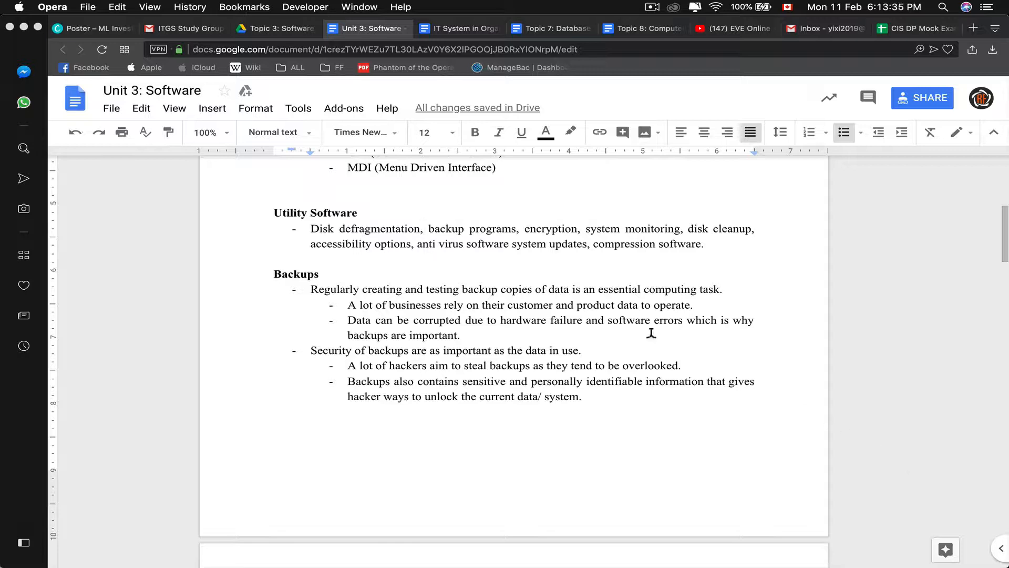
scroll(down, 3)
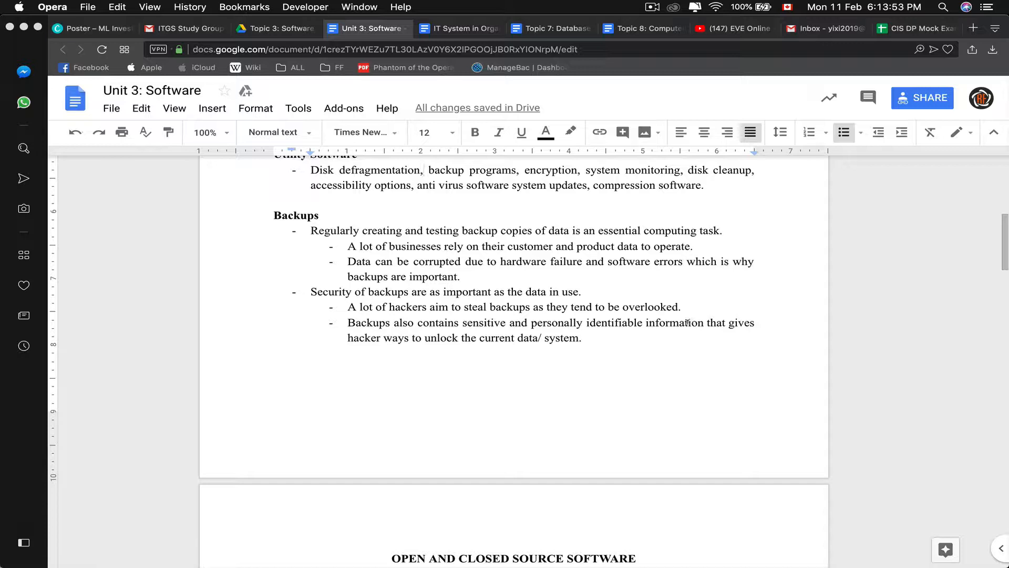
mouse_move(687, 320)
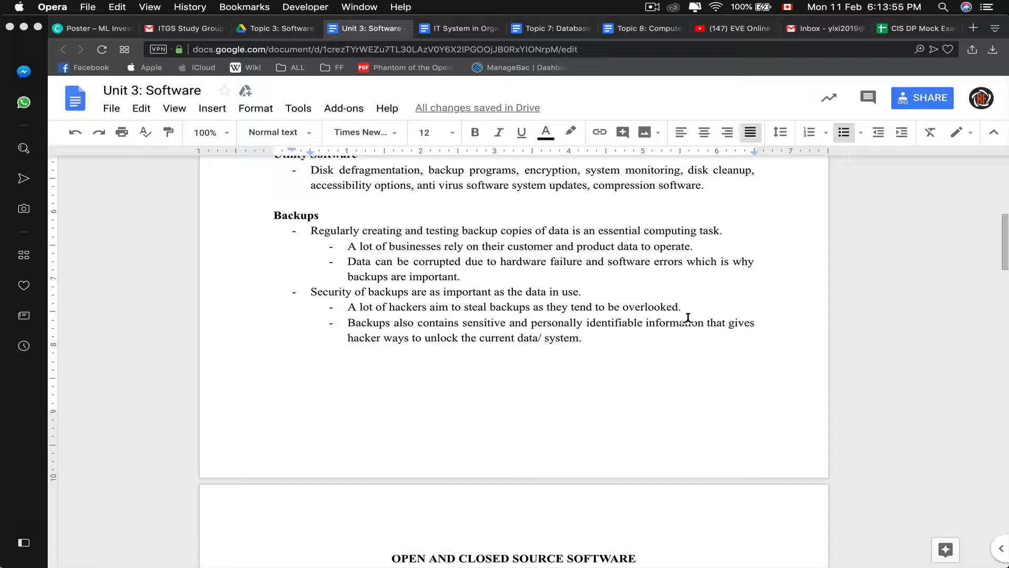
mouse_move(687, 320)
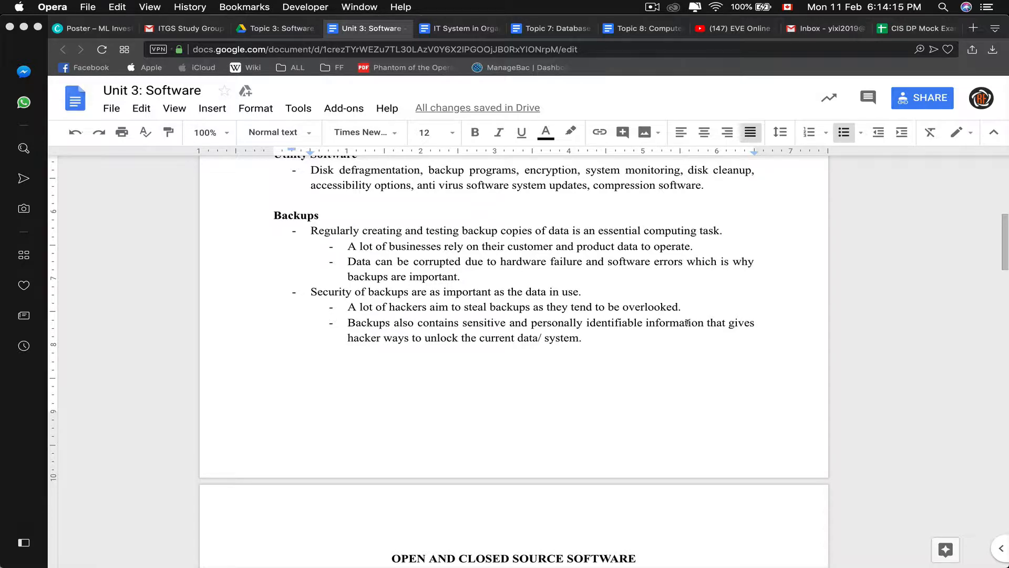
scroll(down, 3)
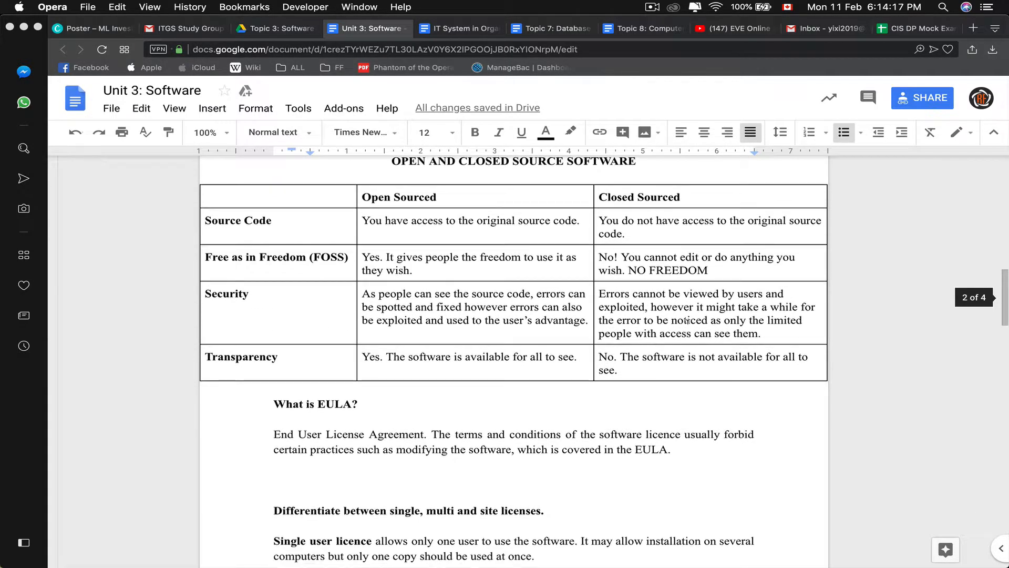
scroll(up, 3)
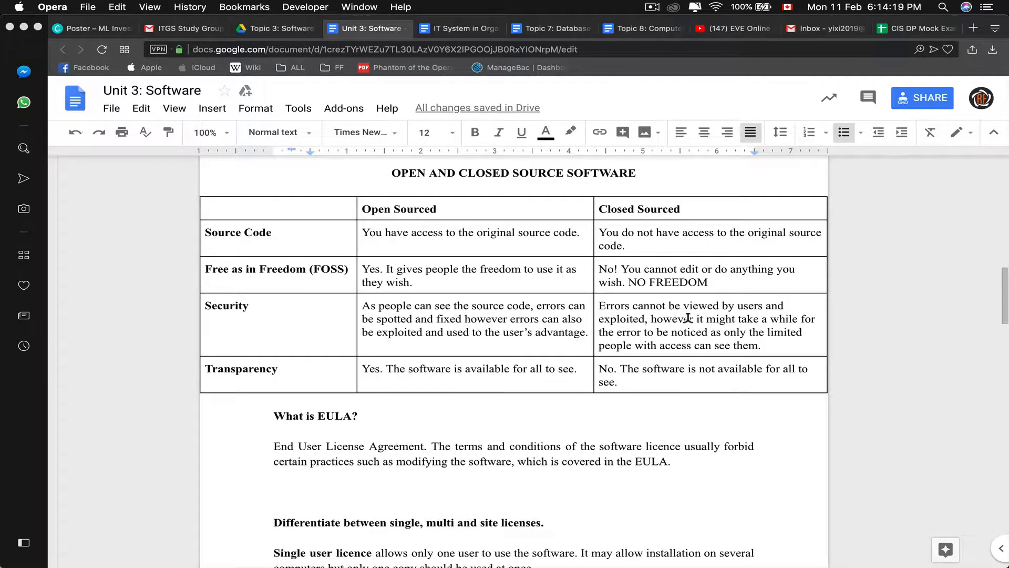
scroll(down, 3)
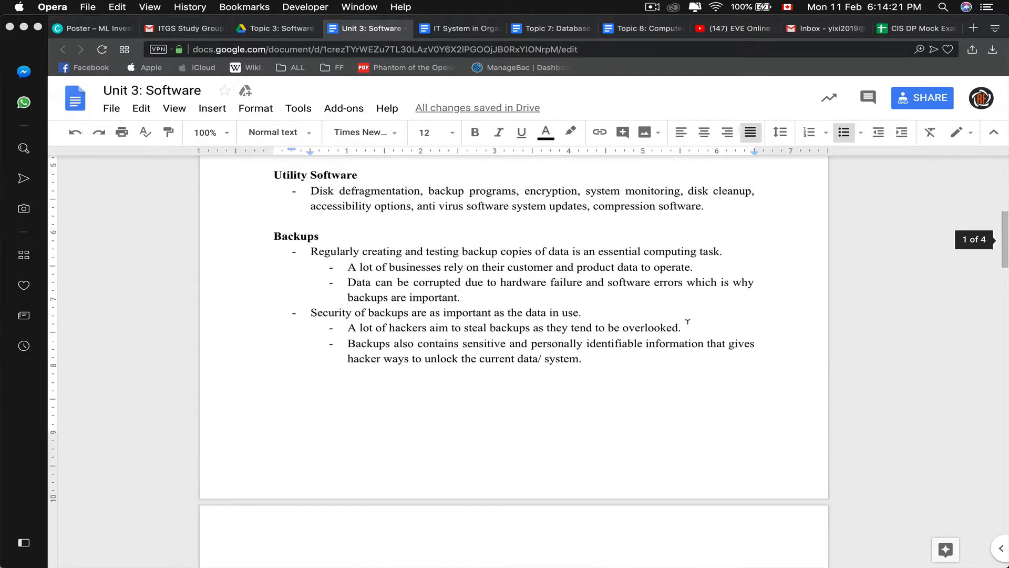
scroll(down, 3)
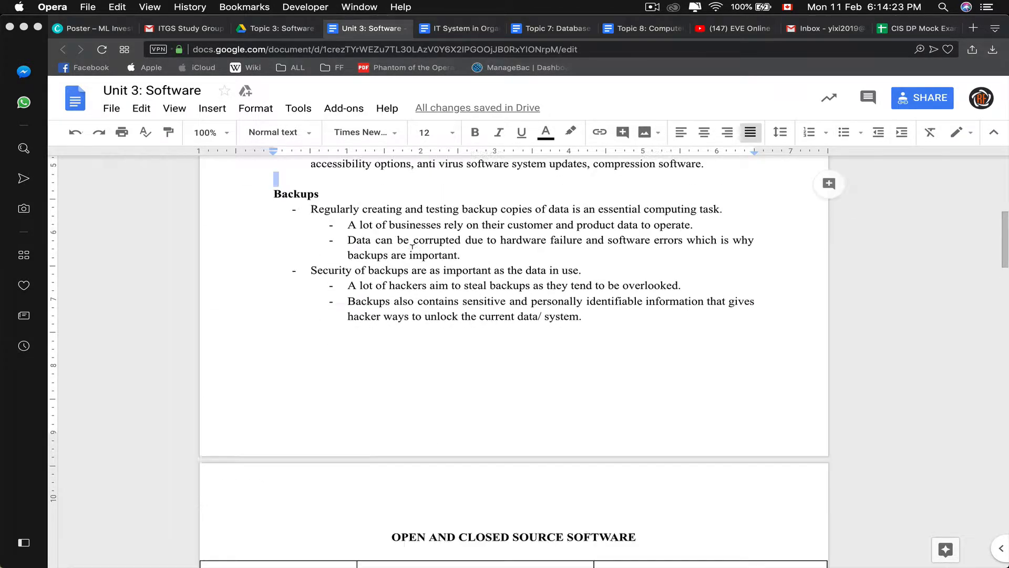
scroll(down, 3)
text(No. The software is not available for all to see.)
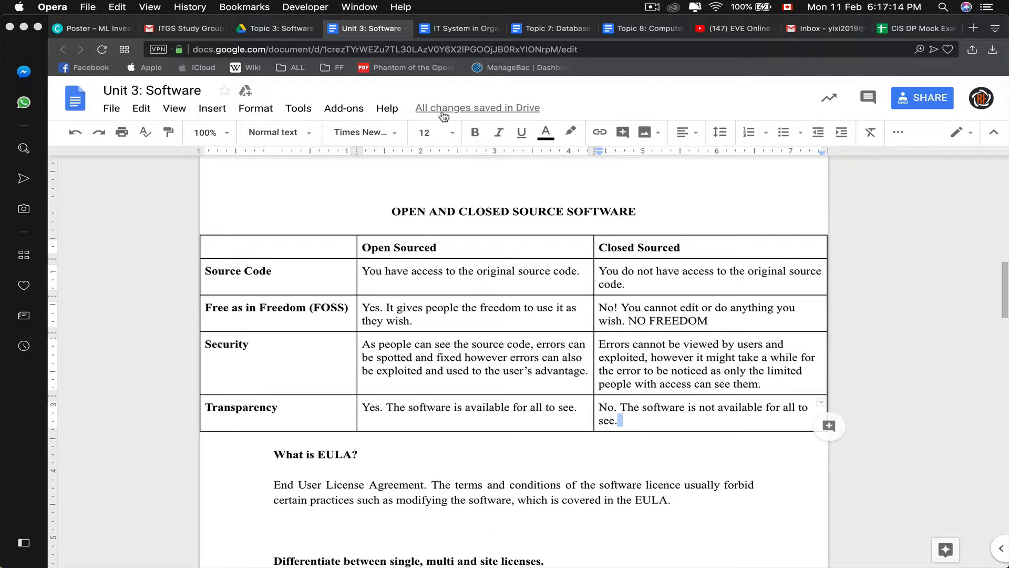
mouse_move(509, 236)
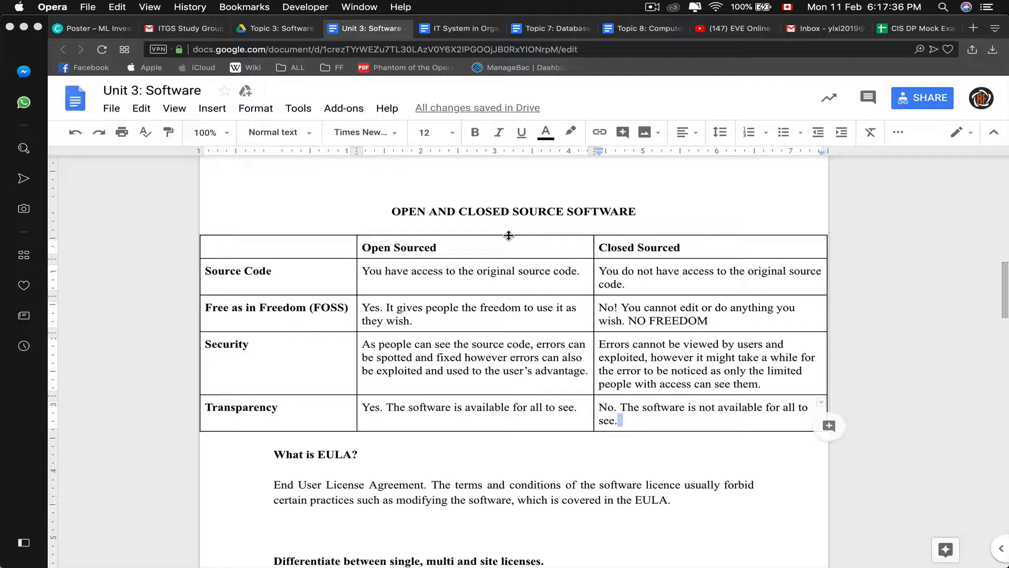
- Scroll past the EULA section to the single, multi-user and site licence notes
scroll(down, 3)
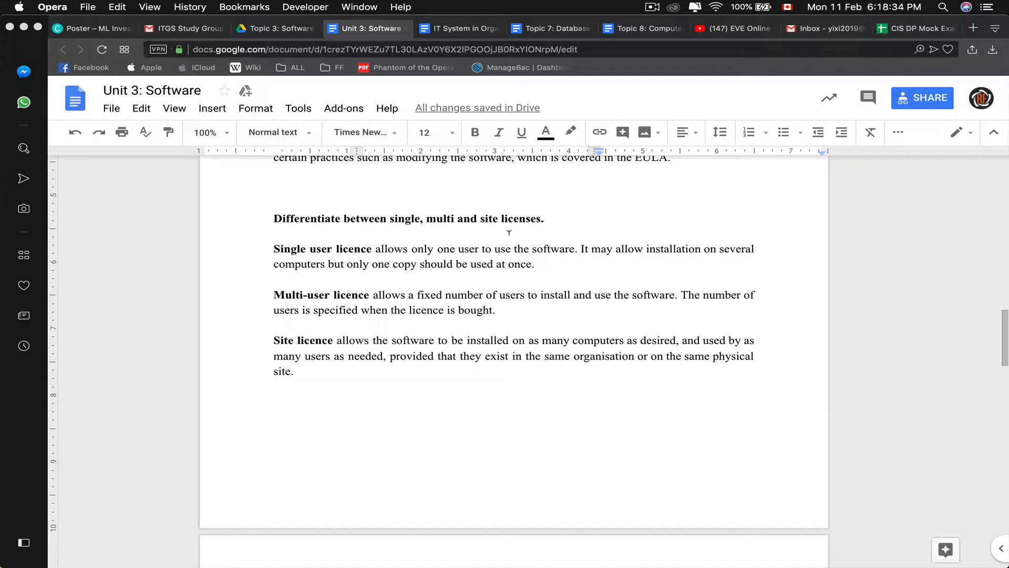
- Scroll to page 3, select 'Serial numbers', and view the copy protection mechanisms list
scroll(down, 3)
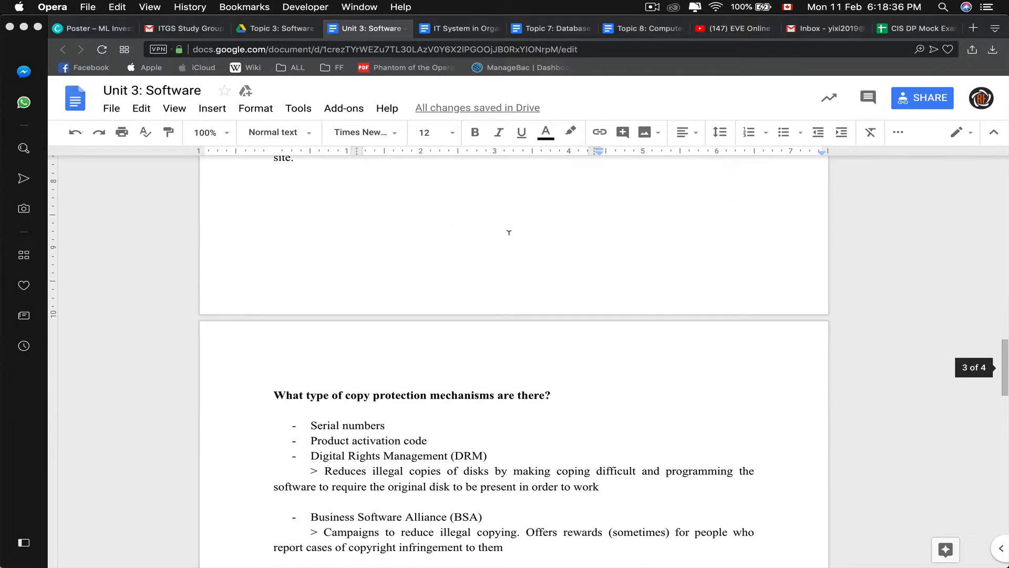
scroll(down, 3)
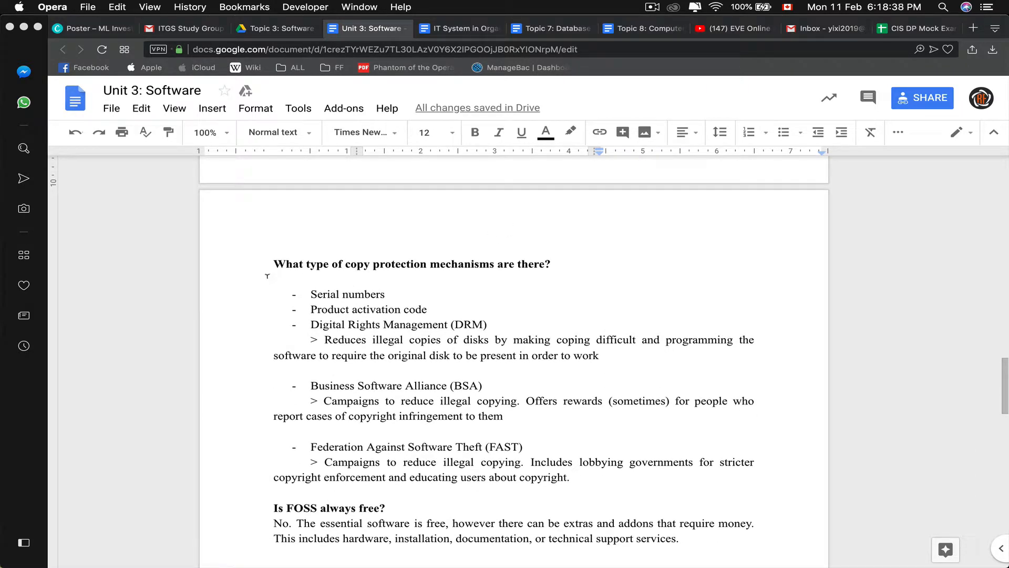
double_click(347, 294)
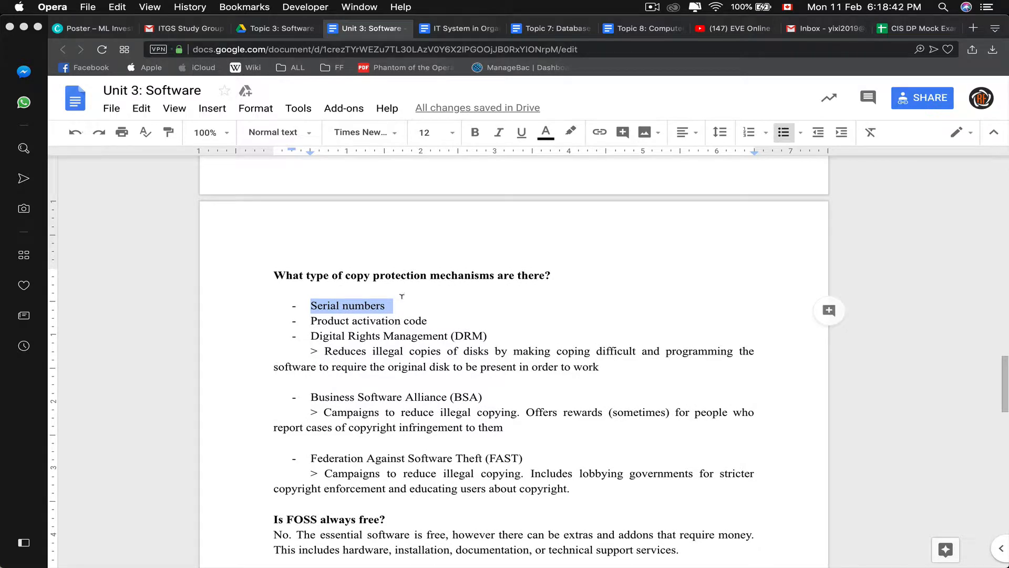
scroll(up, 3)
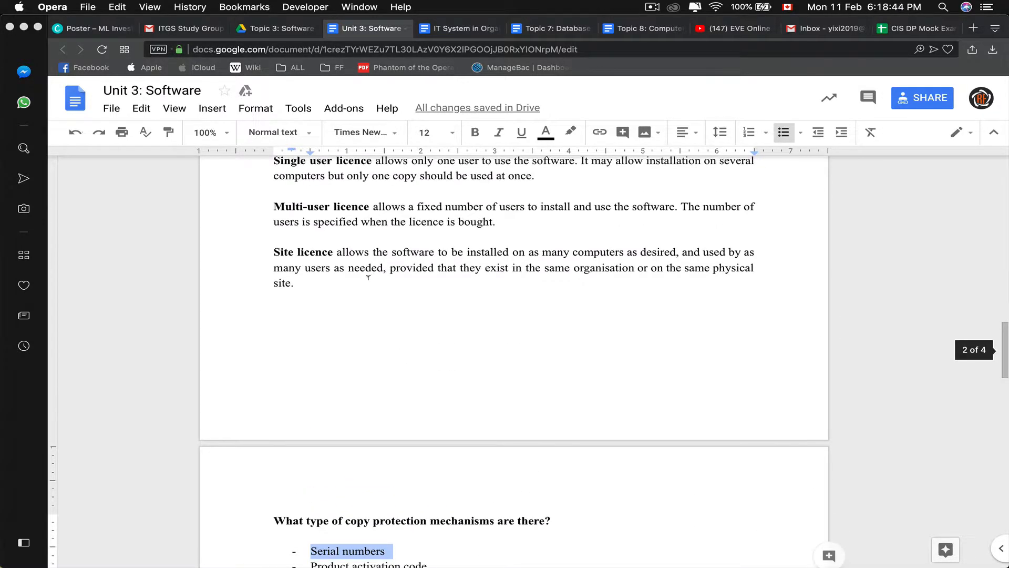
scroll(down, 3)
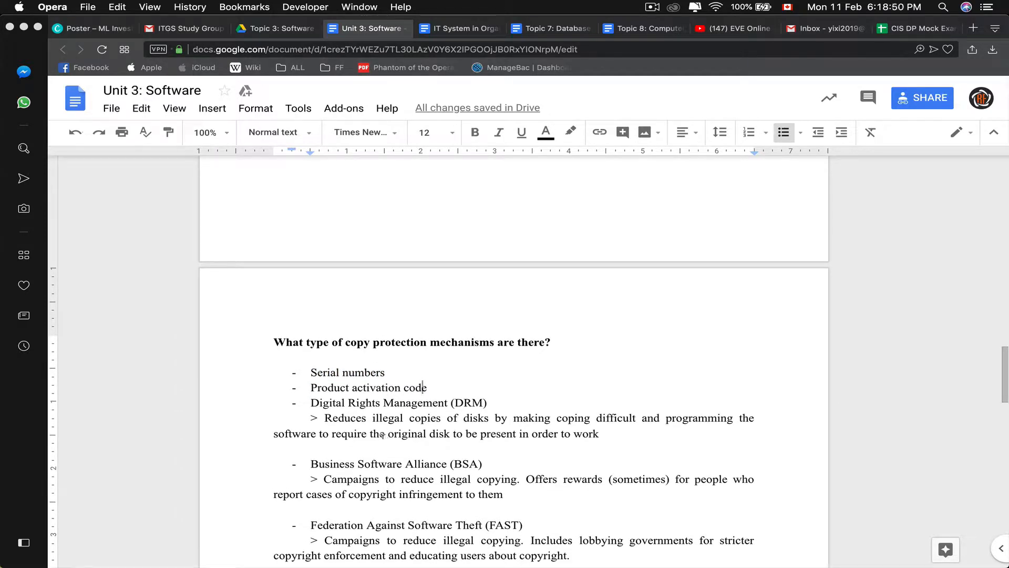
scroll(down, 3)
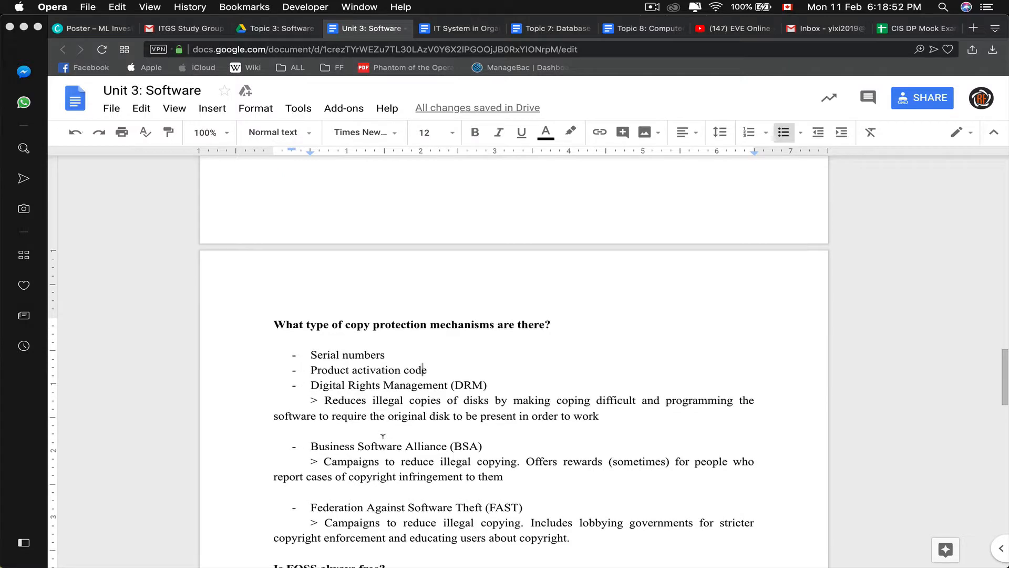
scroll(down, 3)
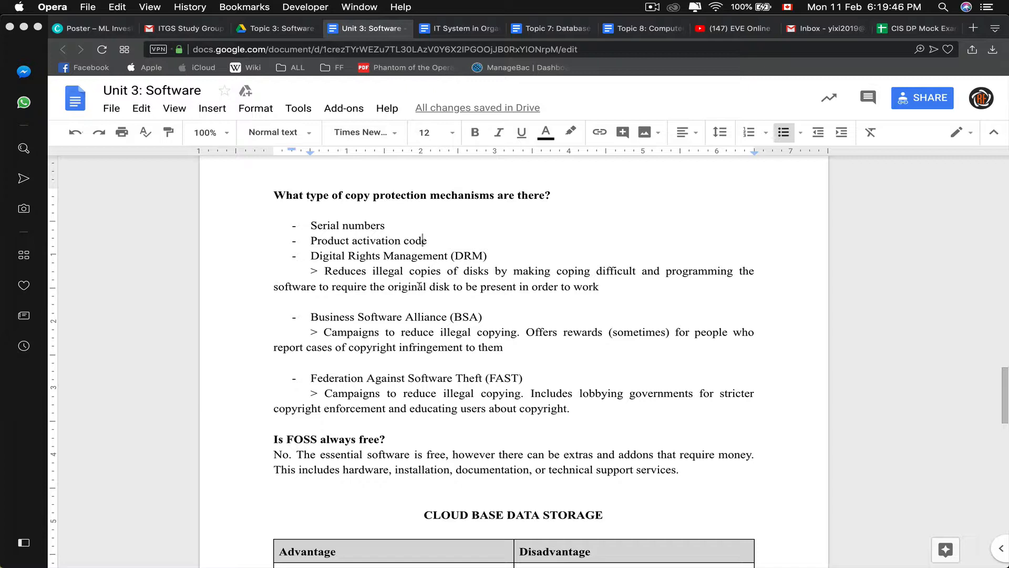
- Scroll past the cloud storage advantages table to the Software Licences heading
scroll(down, 3)
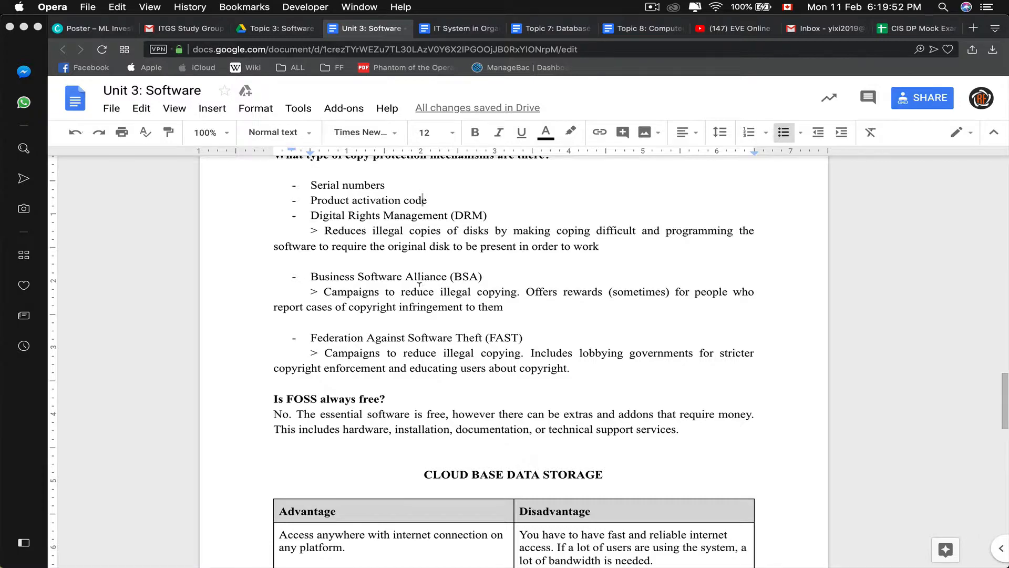
scroll(down, 3)
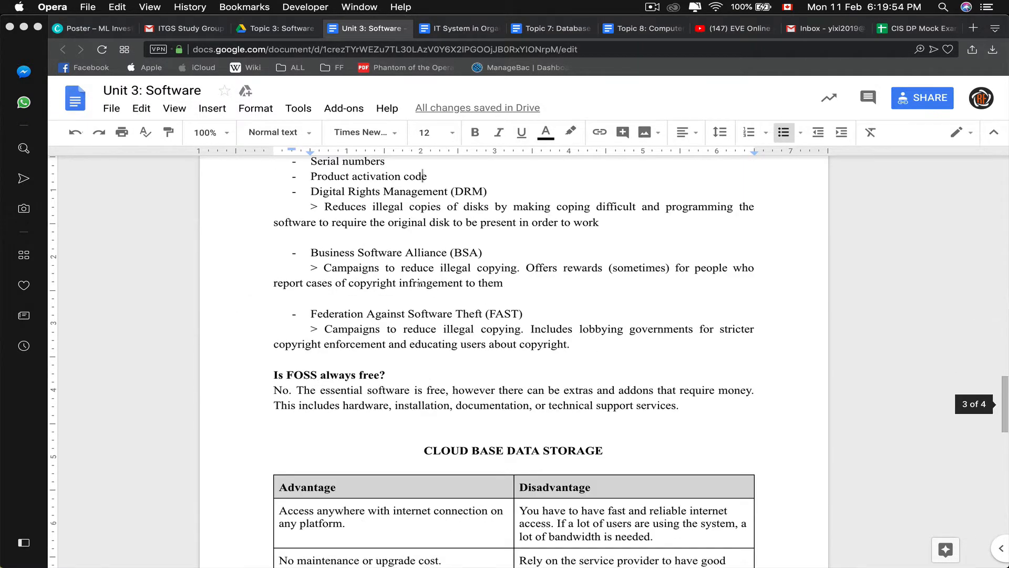
scroll(down, 3)
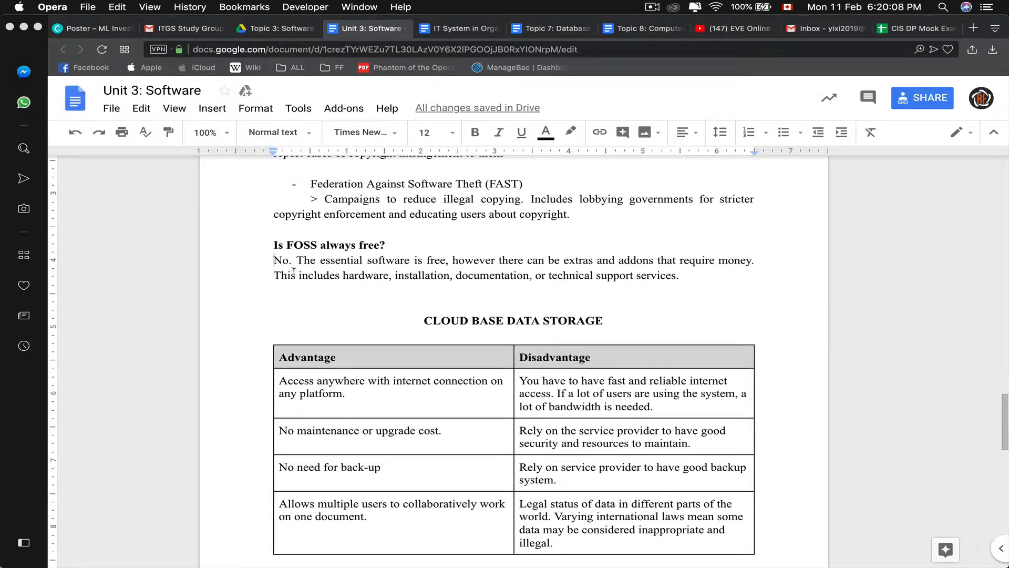
scroll(down, 3)
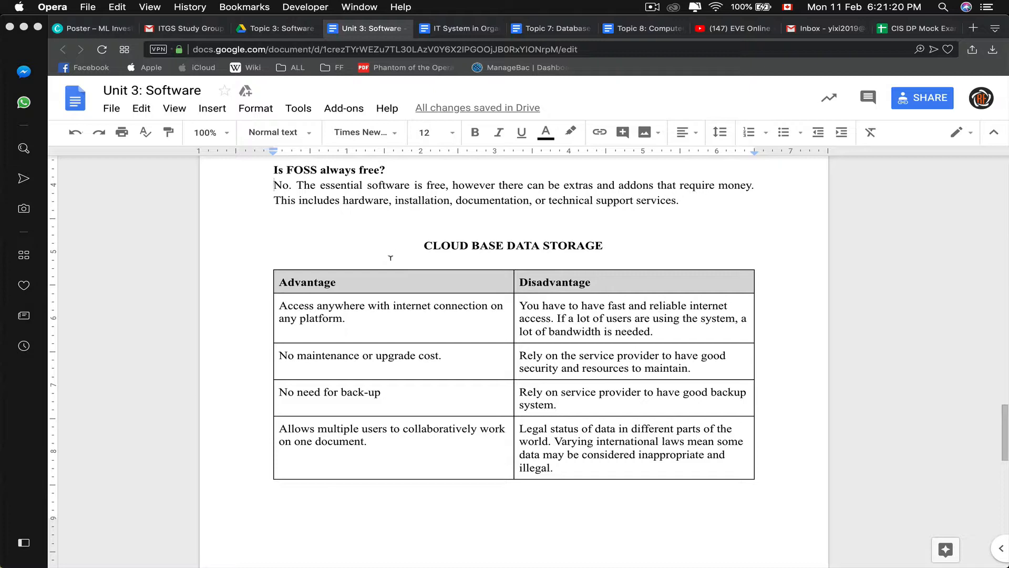
scroll(down, 3)
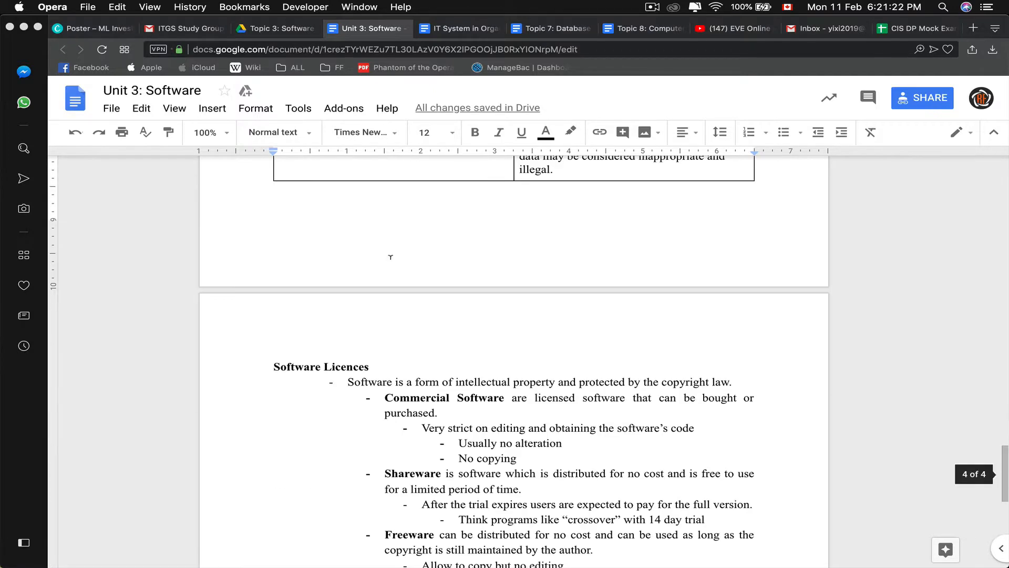
- Scroll through the licence types to Public Domain and FOSS, then switch to the Summative Assessment tab
scroll(down, 3)
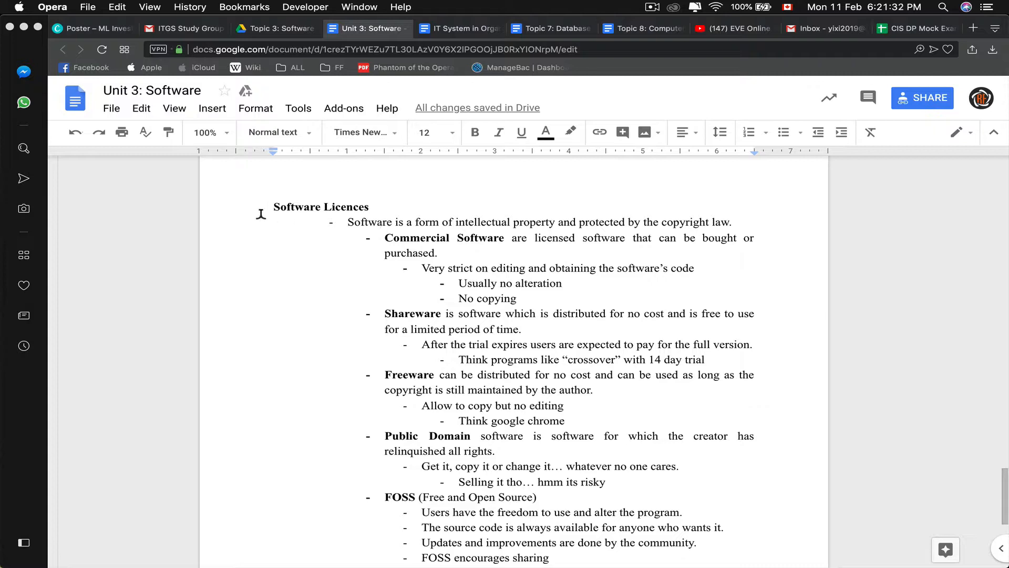
scroll(down, 3)
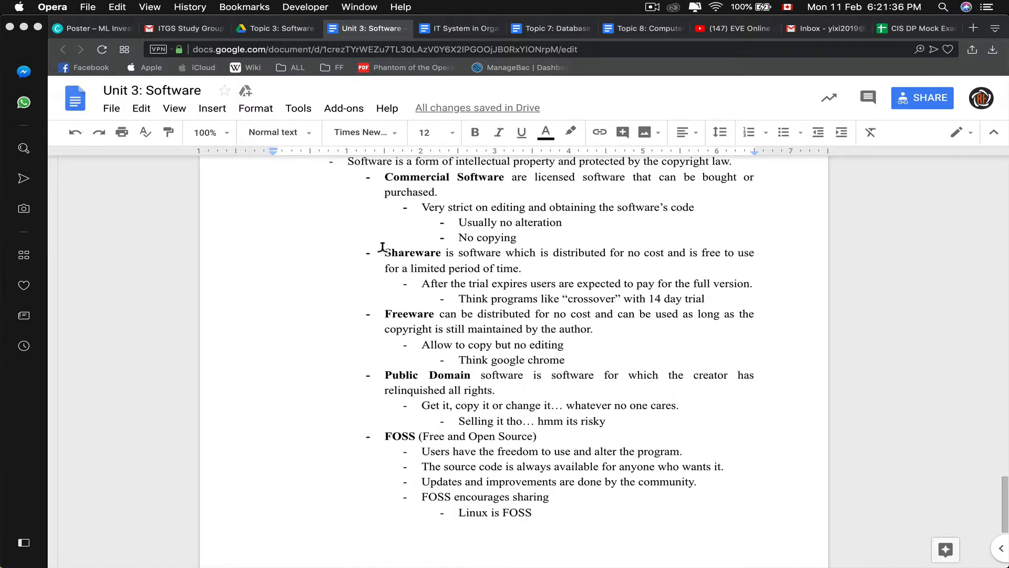
mouse_move(369, 361)
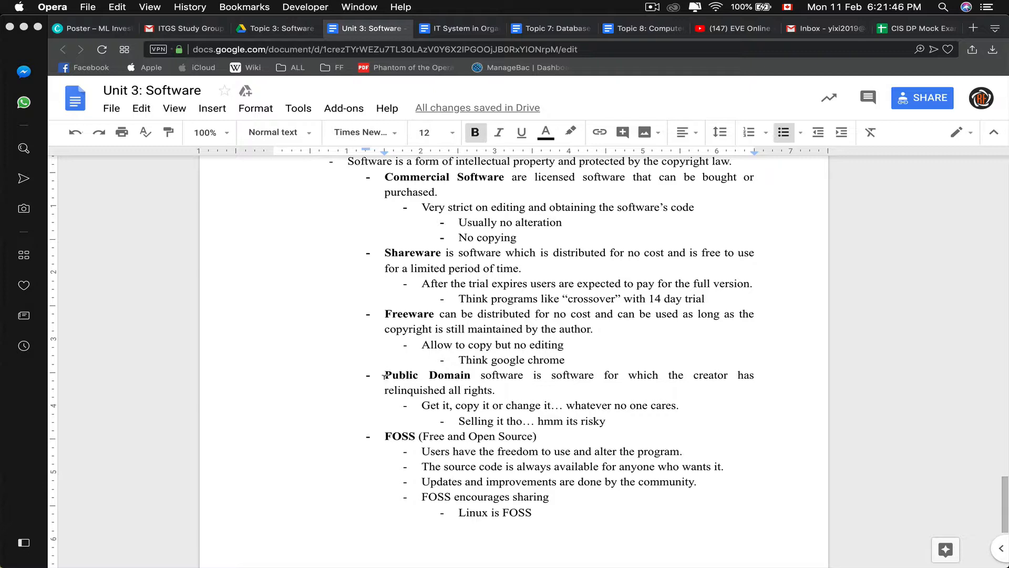
mouse_move(505, 397)
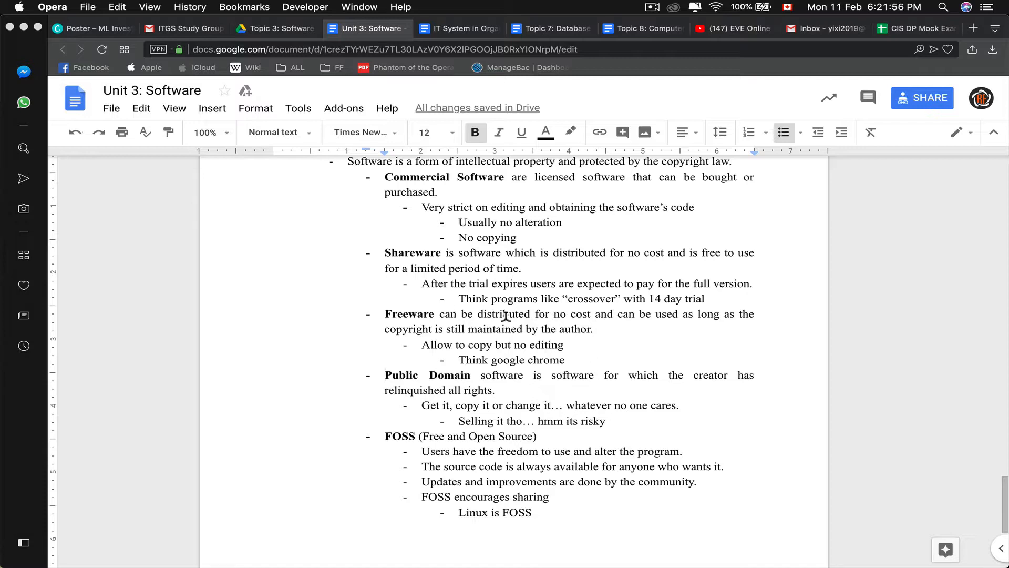
mouse_move(379, 316)
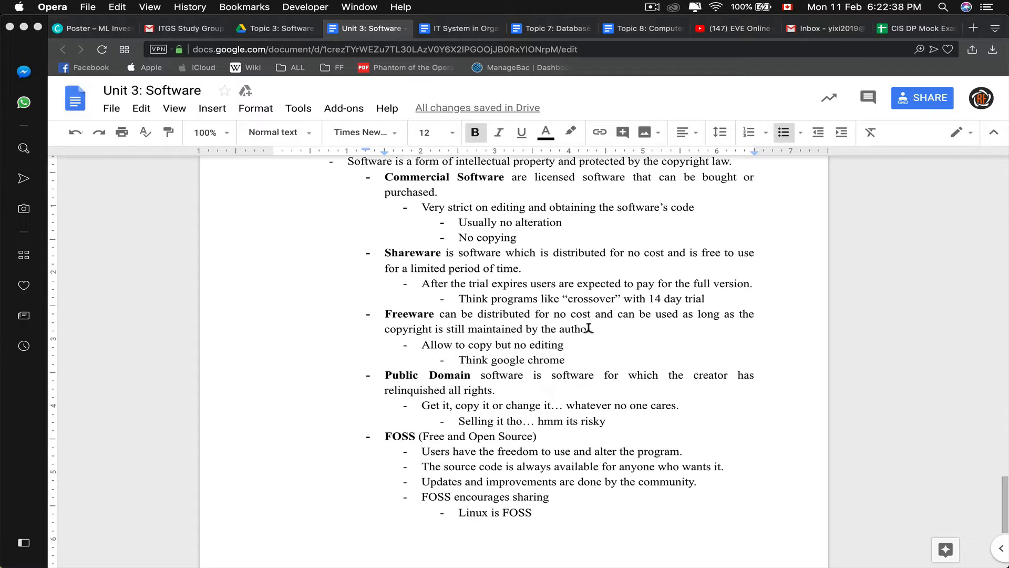
scroll(down, 3)
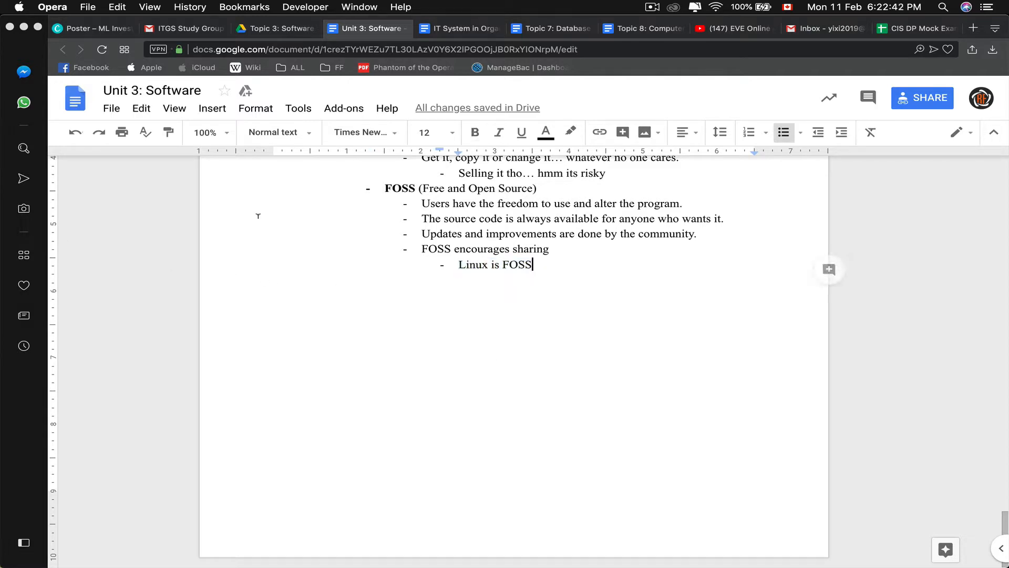
click(274, 28)
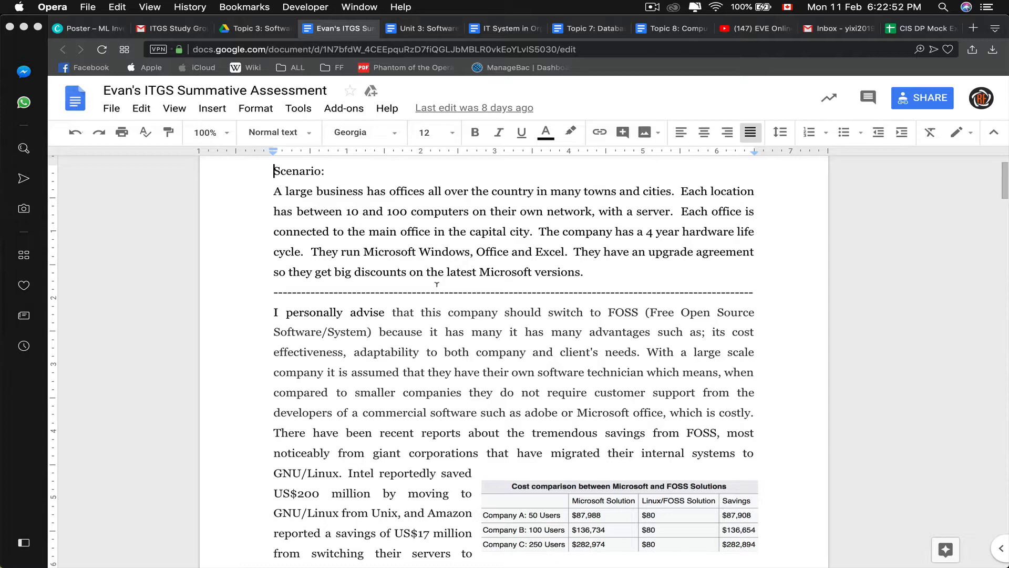
- Scroll through the FOSS essay down to the 9/10 feedback, then scroll back up
scroll(down, 3)
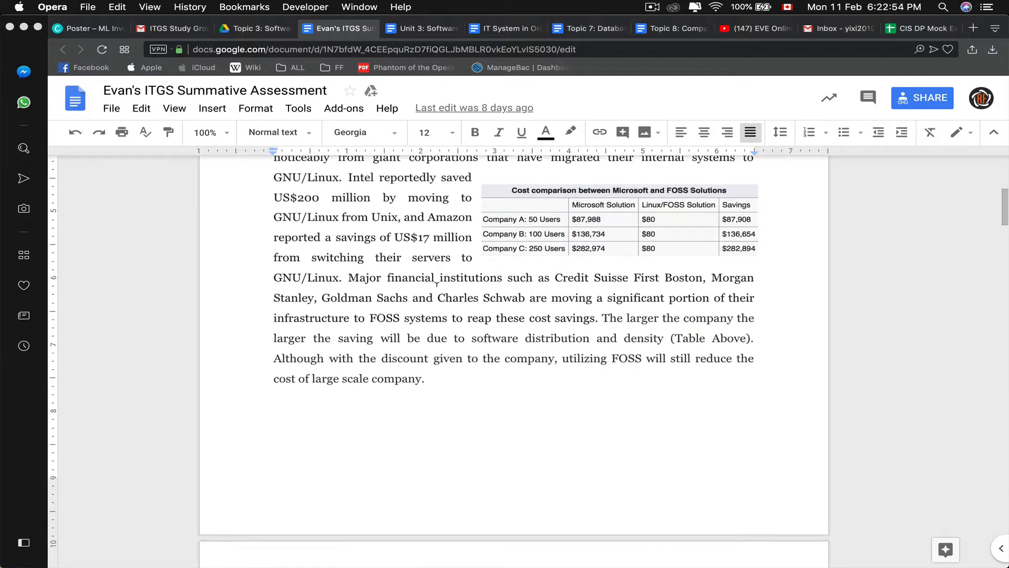
scroll(down, 3)
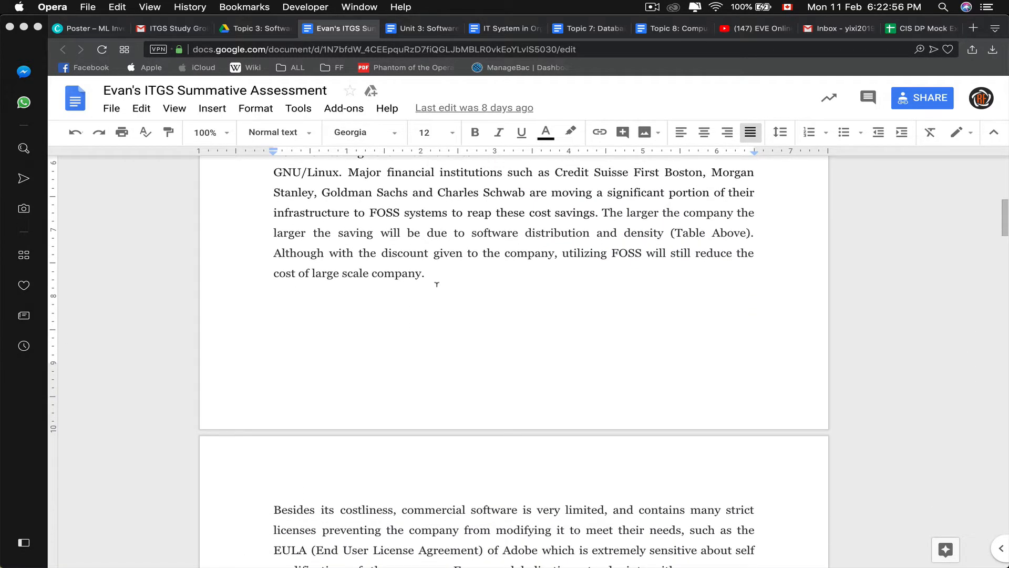
scroll(down, 3)
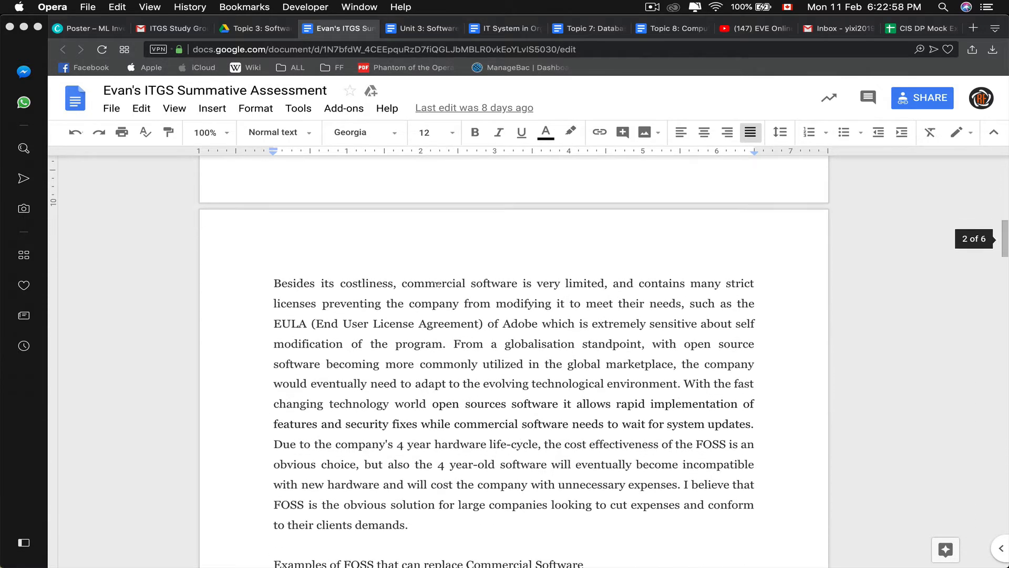
scroll(down, 3)
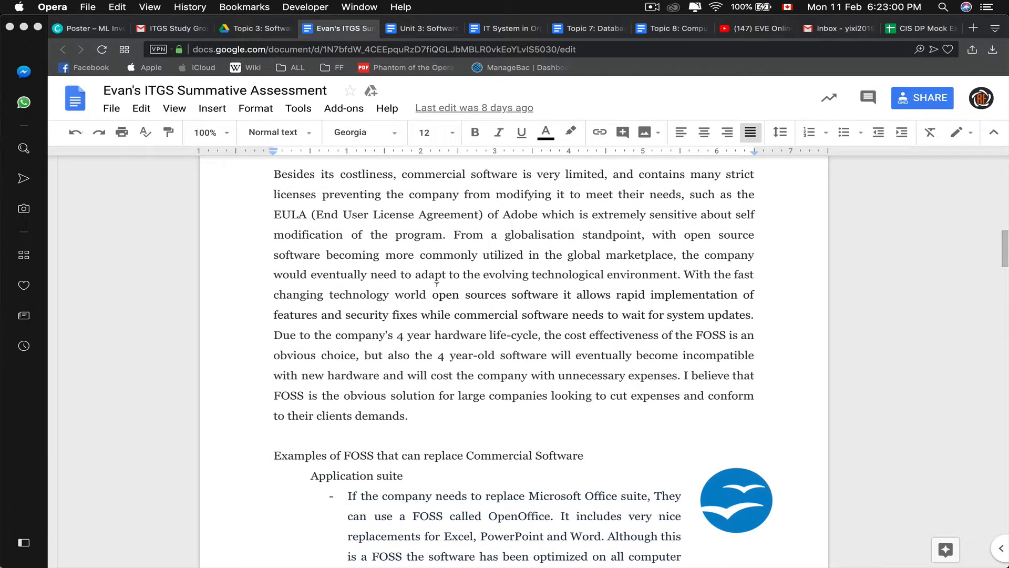
scroll(down, 3)
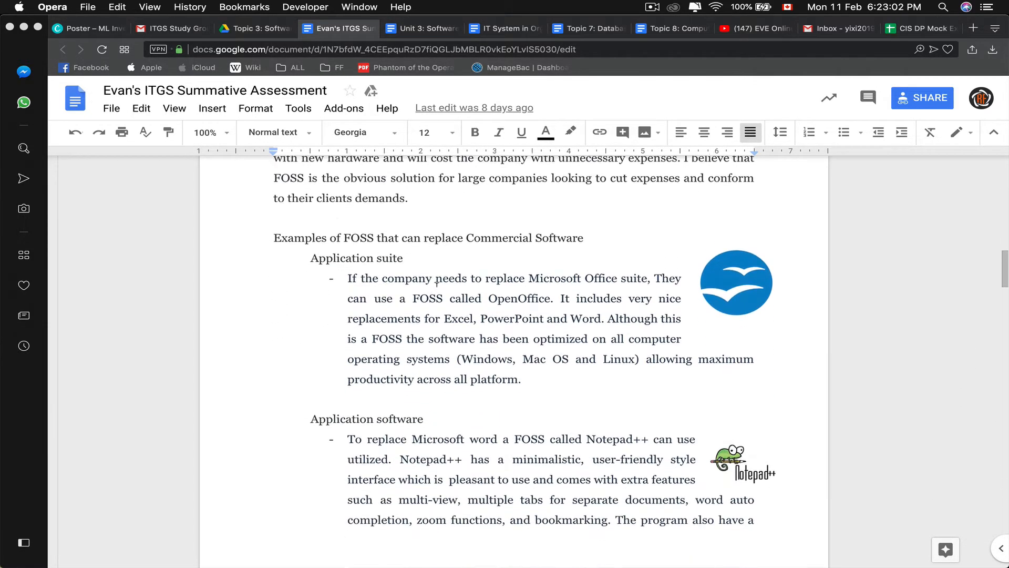
scroll(down, 3)
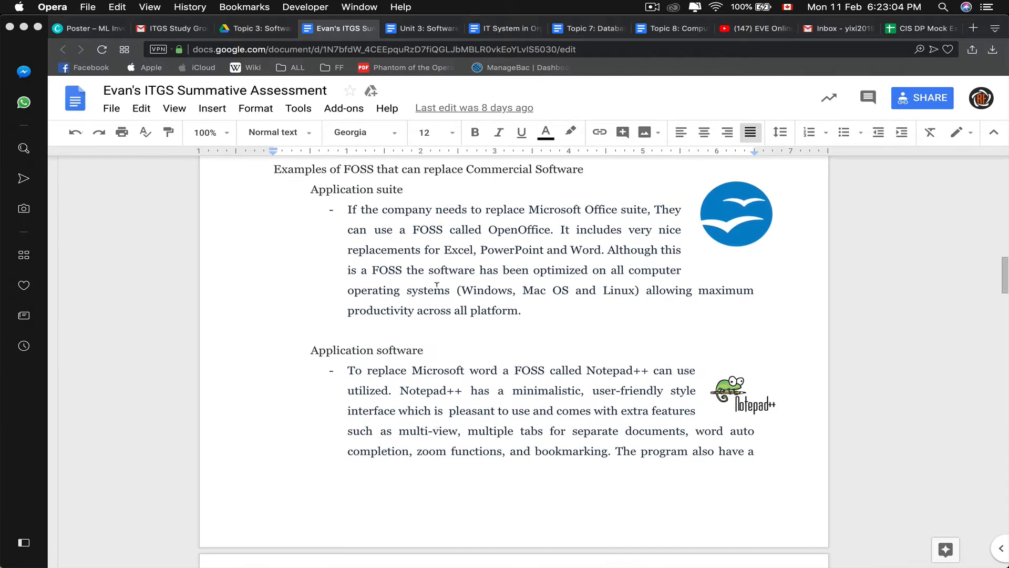
scroll(down, 3)
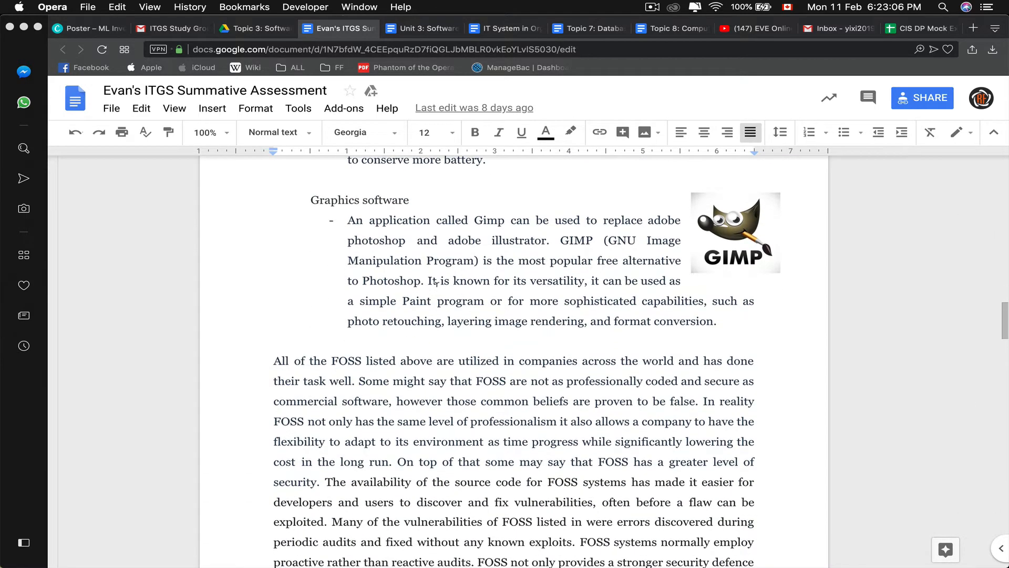
scroll(down, 3)
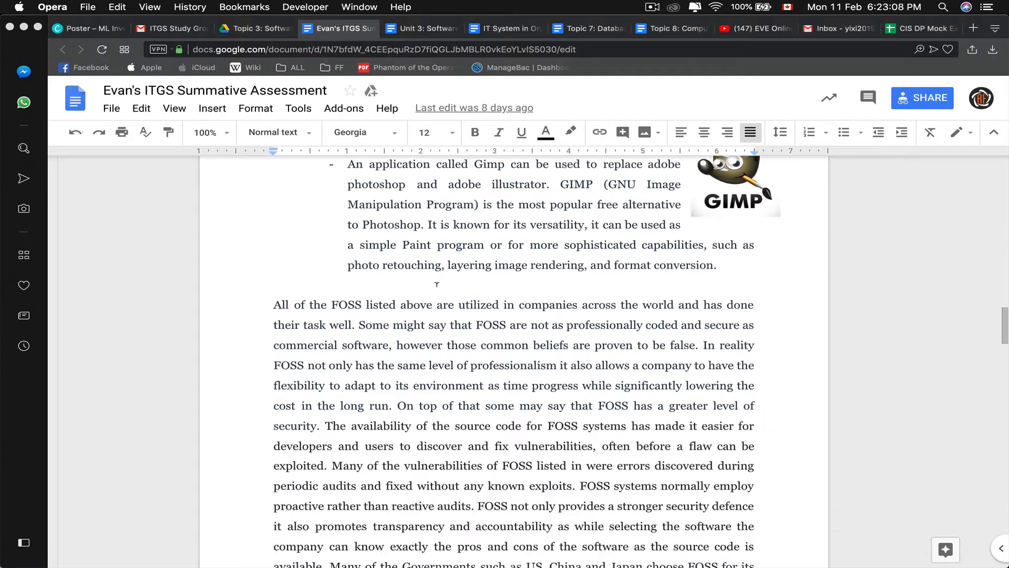
scroll(down, 3)
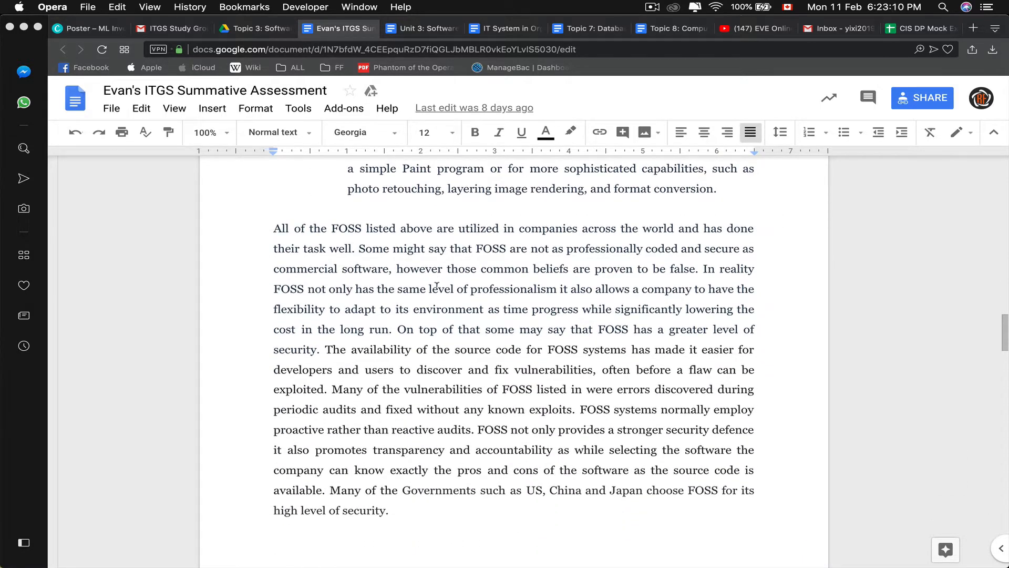
scroll(down, 3)
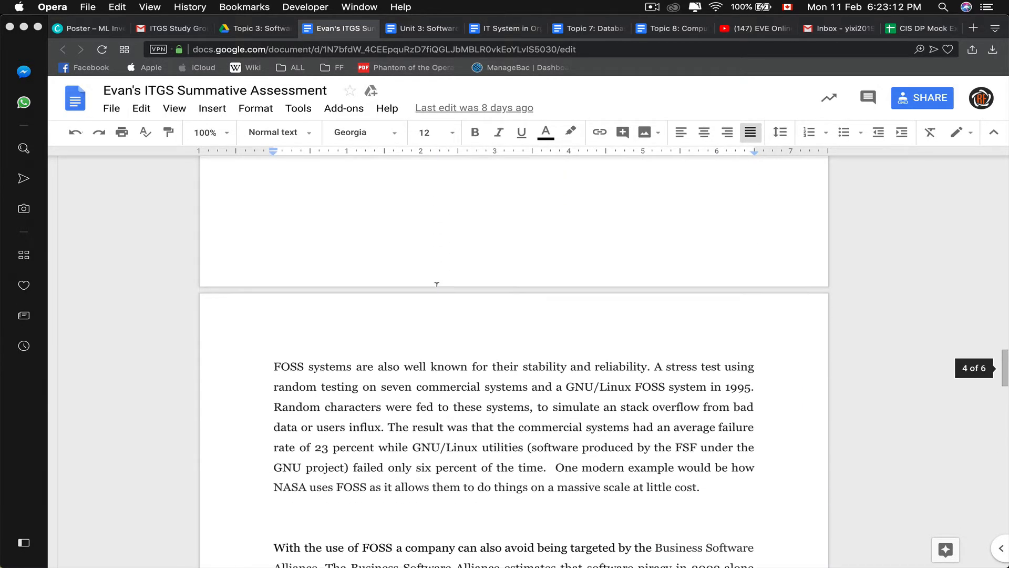
scroll(down, 3)
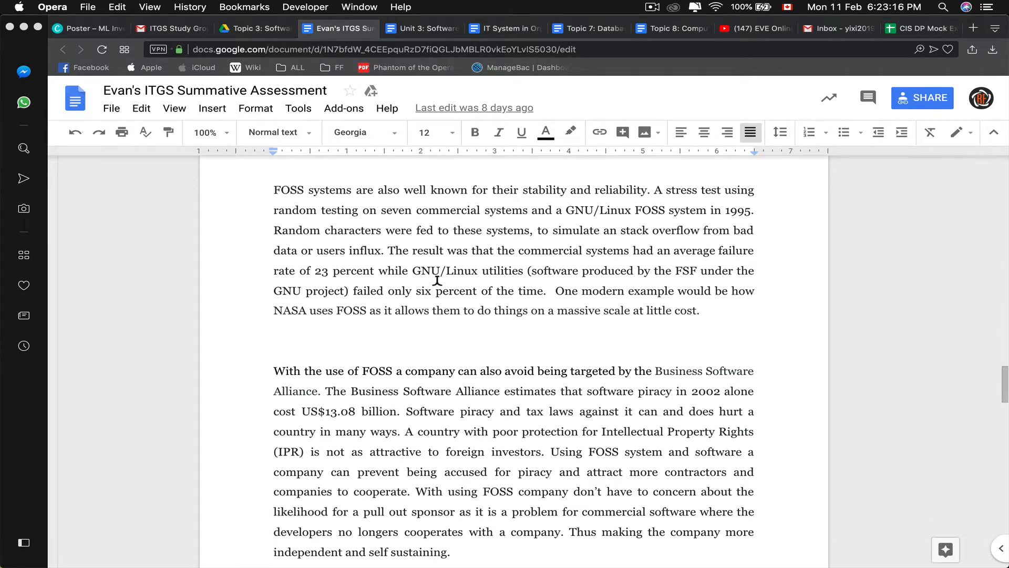
scroll(down, 3)
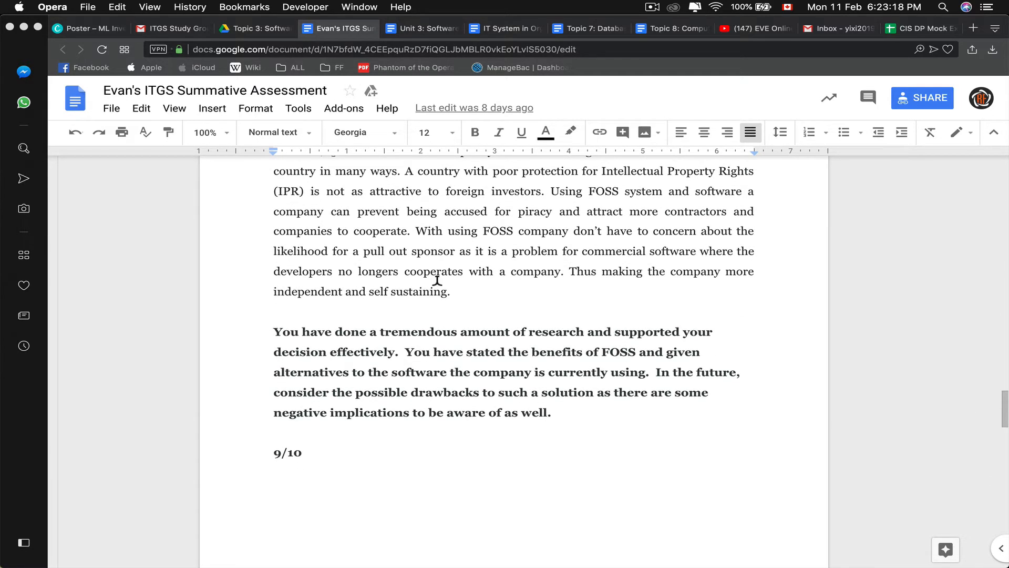
scroll(up, 3)
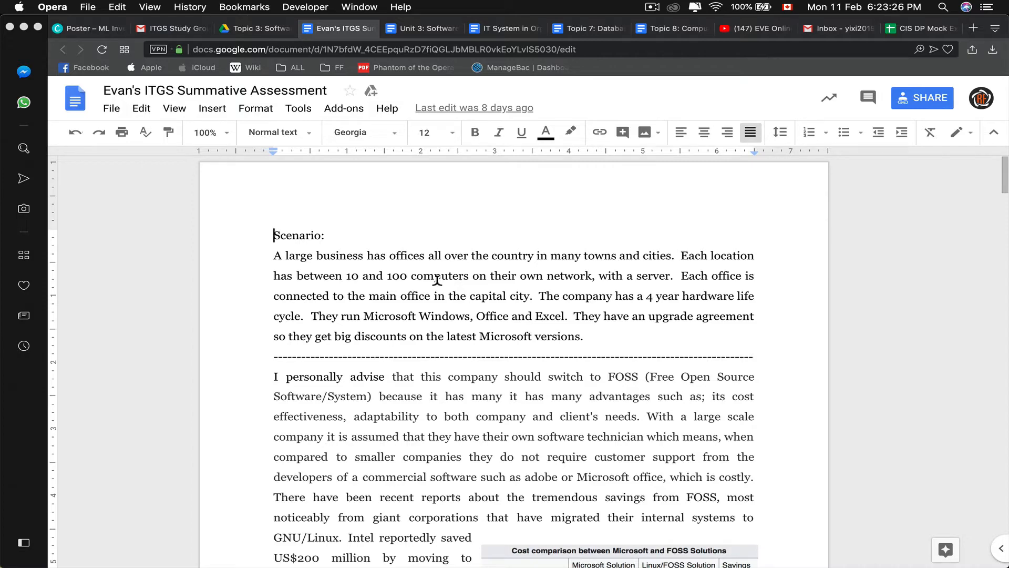
- Scroll past the OpenOffice, Notepad++ and GIMP examples to the page 3 security paragraph
scroll(down, 3)
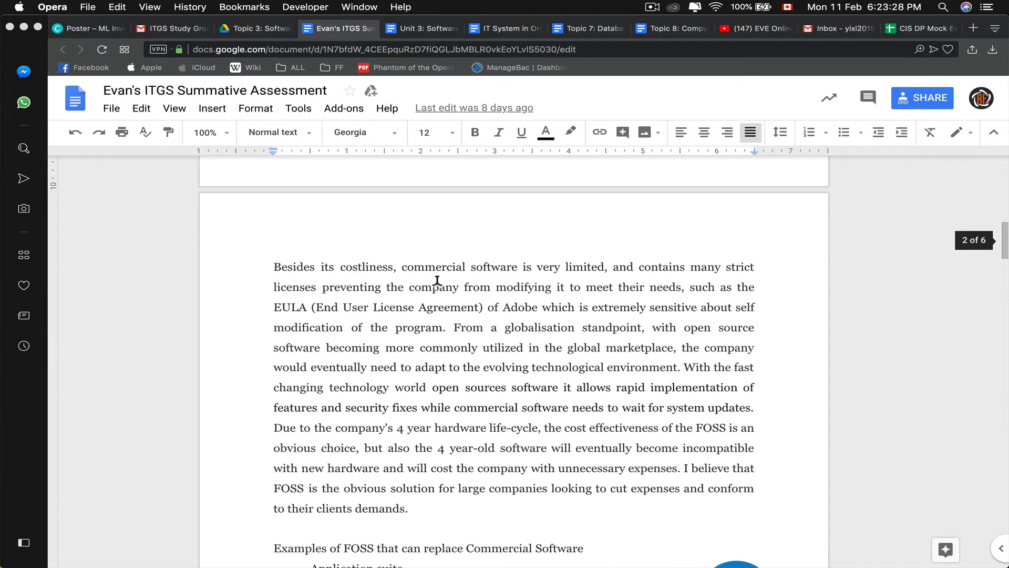
scroll(down, 3)
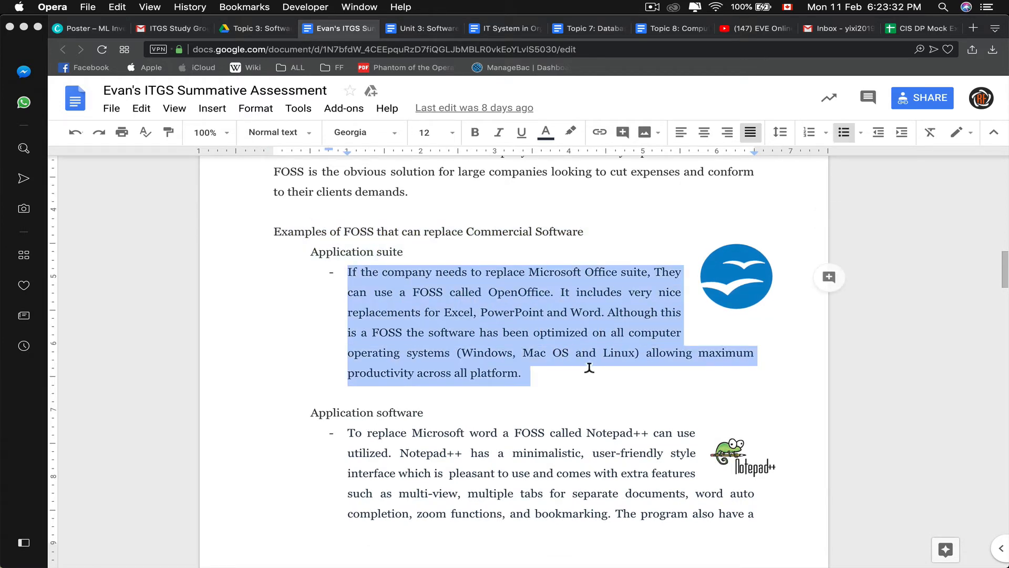
scroll(down, 3)
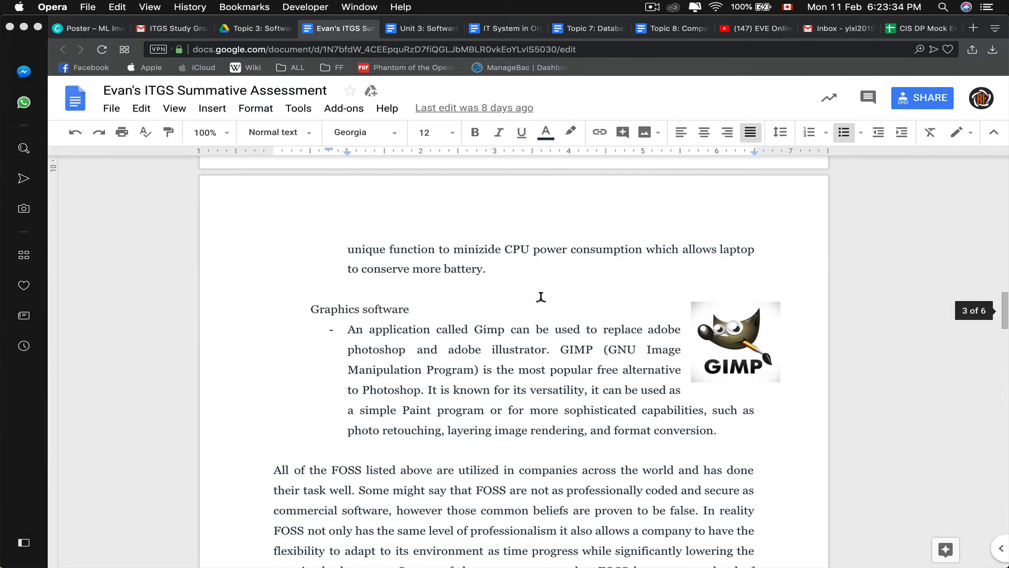
scroll(down, 3)
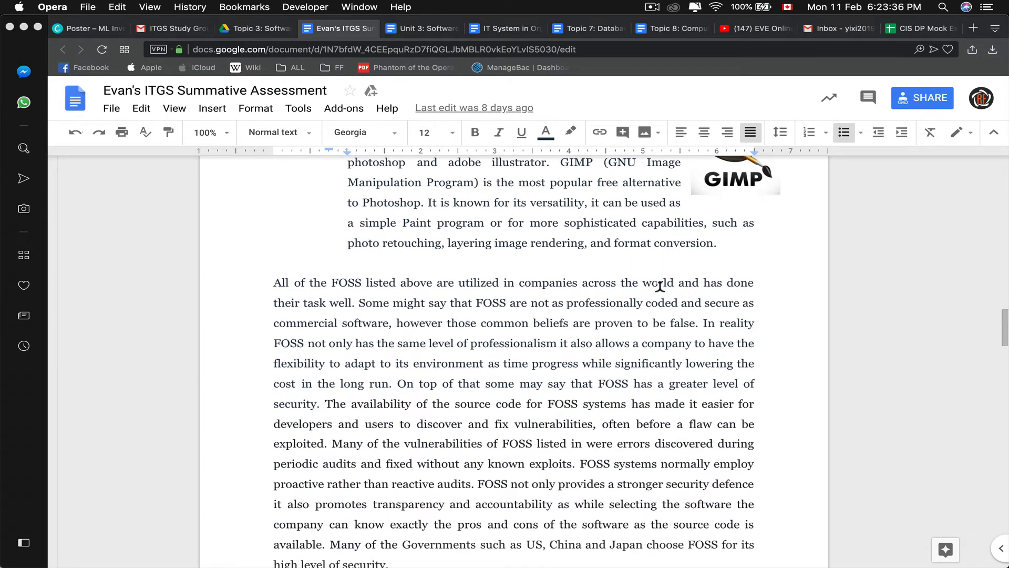
mouse_move(443, 273)
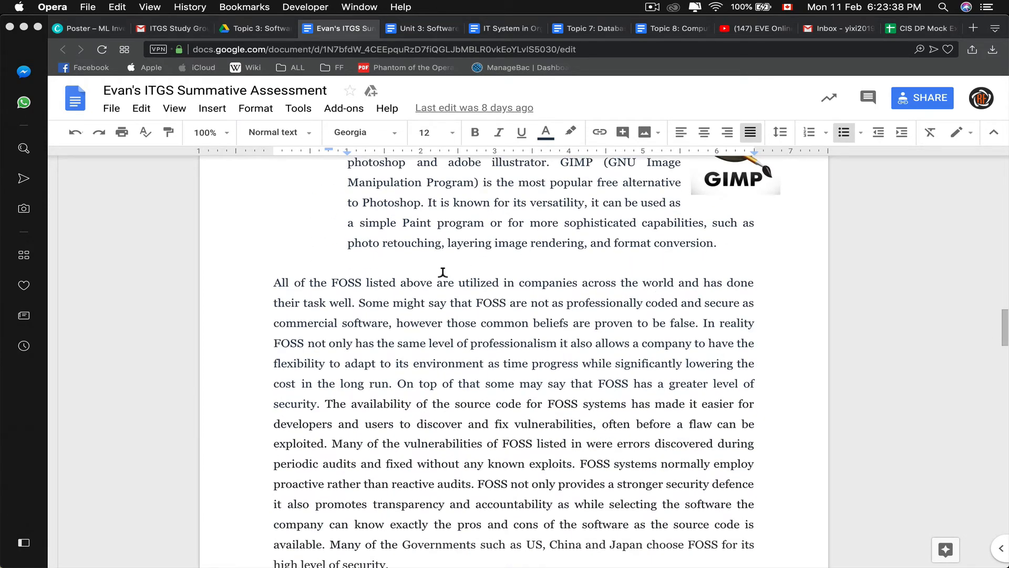
scroll(down, 3)
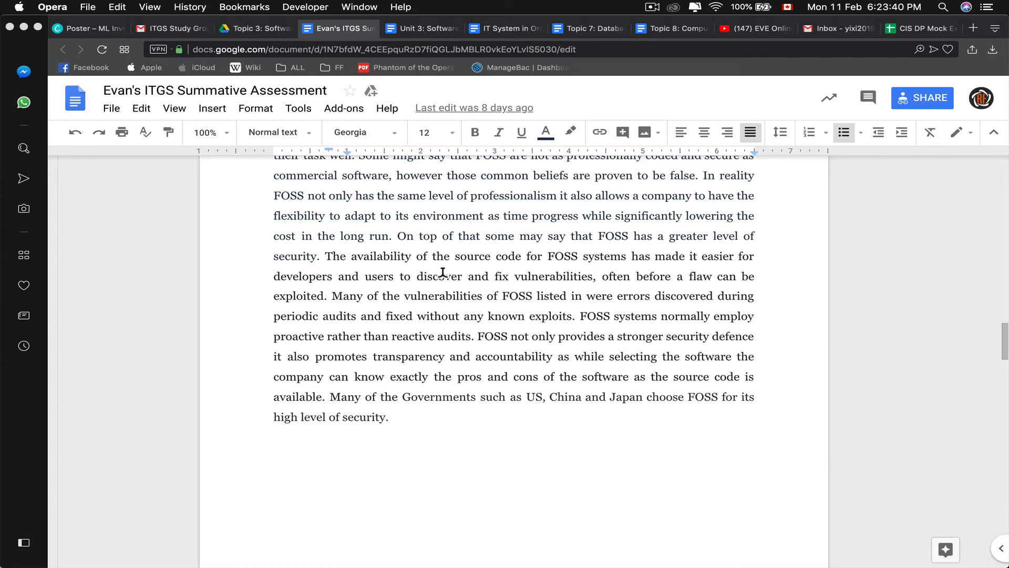